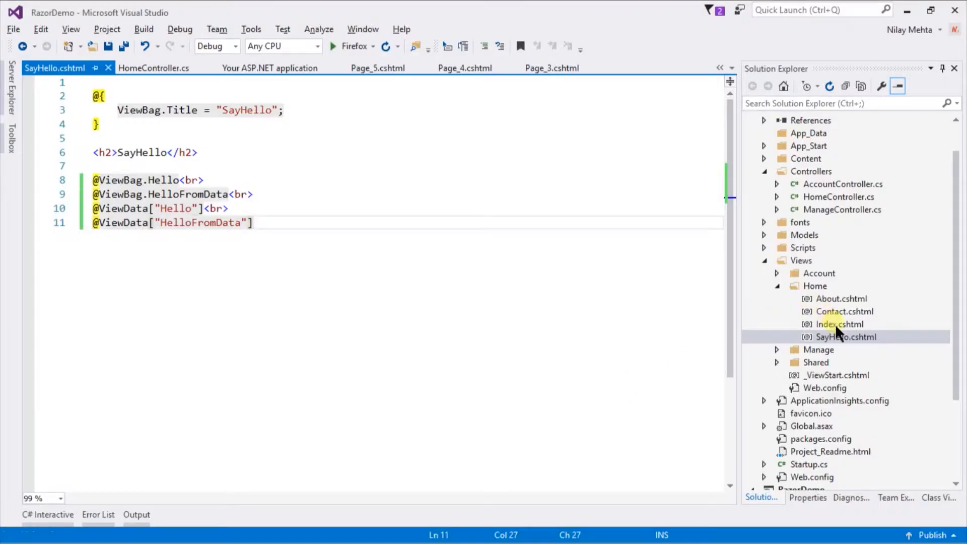
Open Views > Home > Index.cshtml from Solution Explorer in the editor
double_click(839, 324)
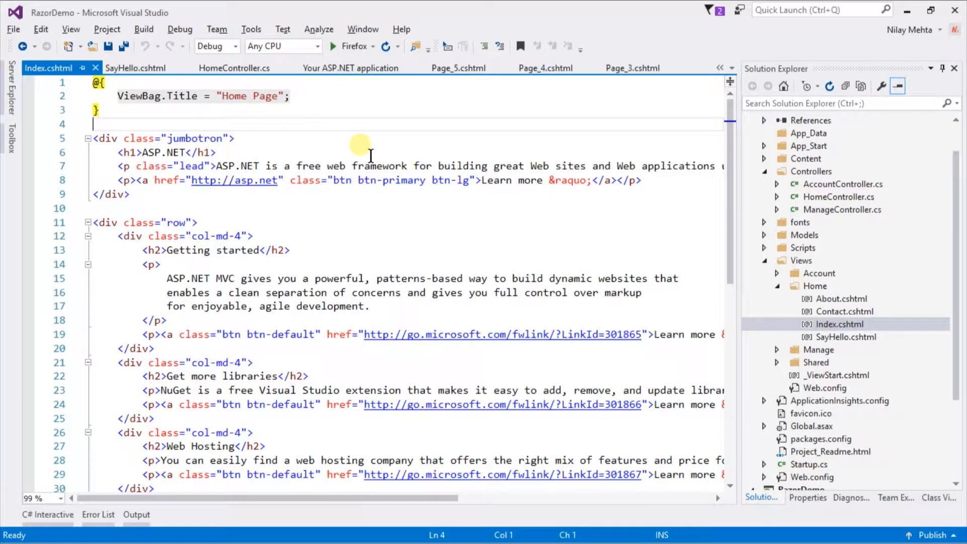
text(@H)
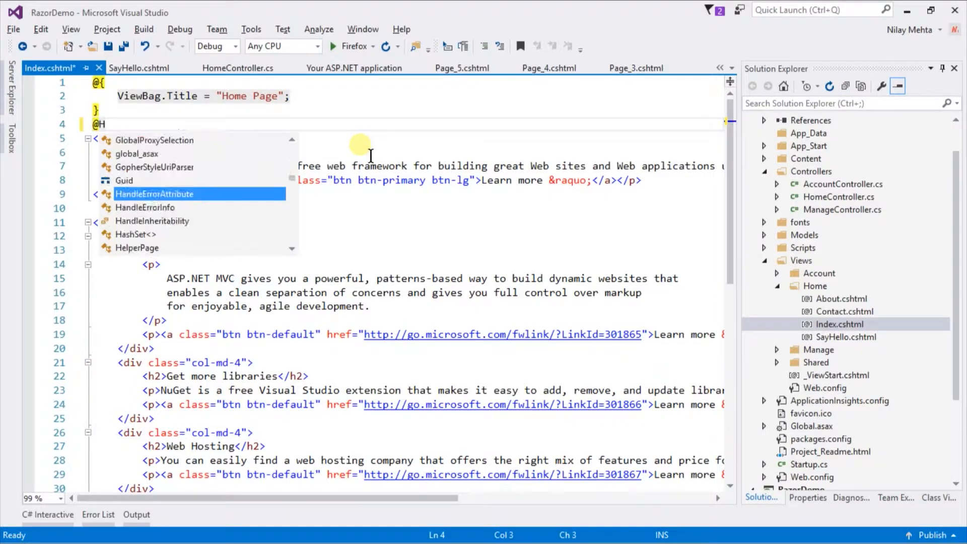
text(tml.)
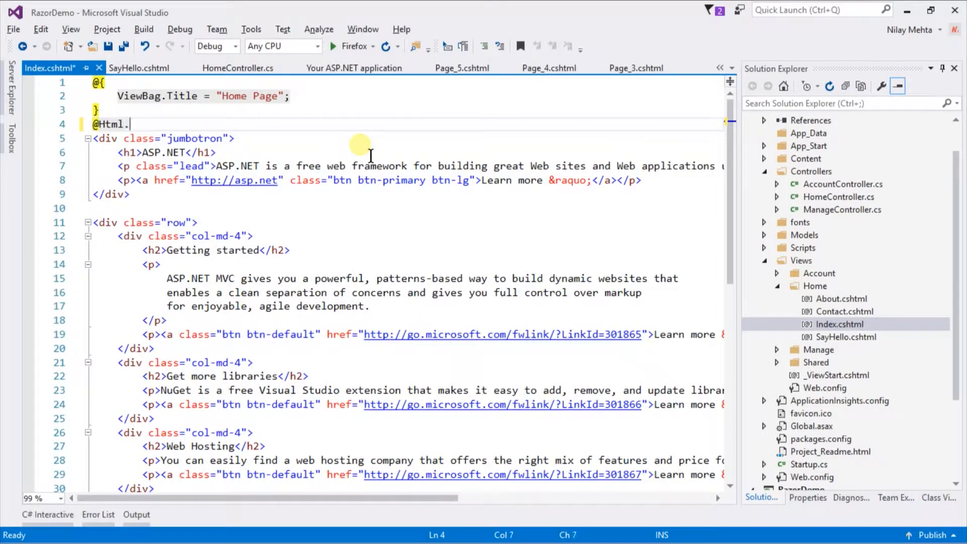
text(.)
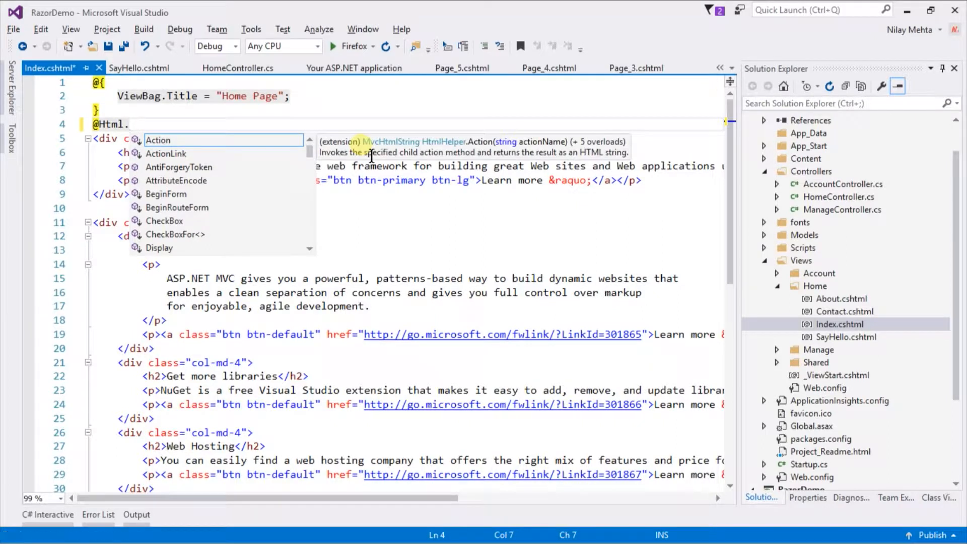
text(act)
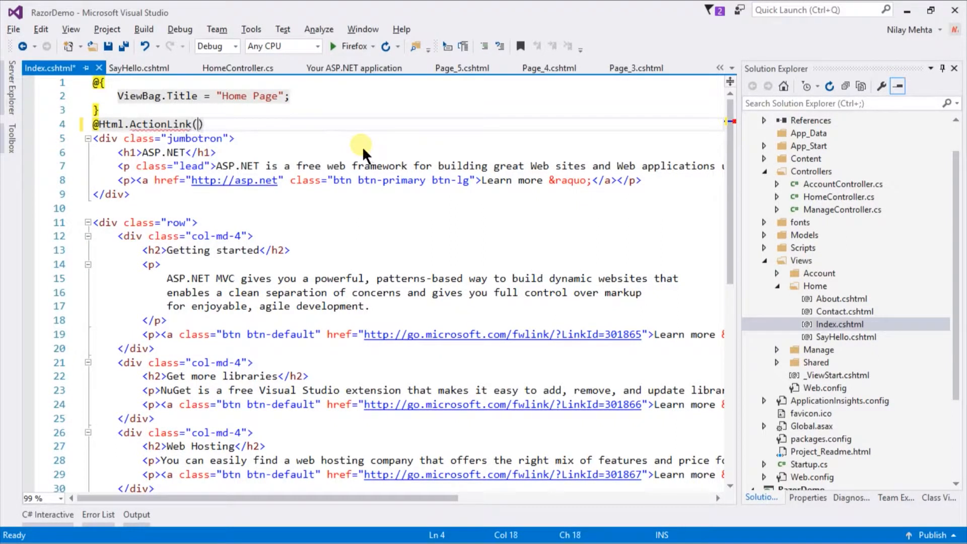
text(")
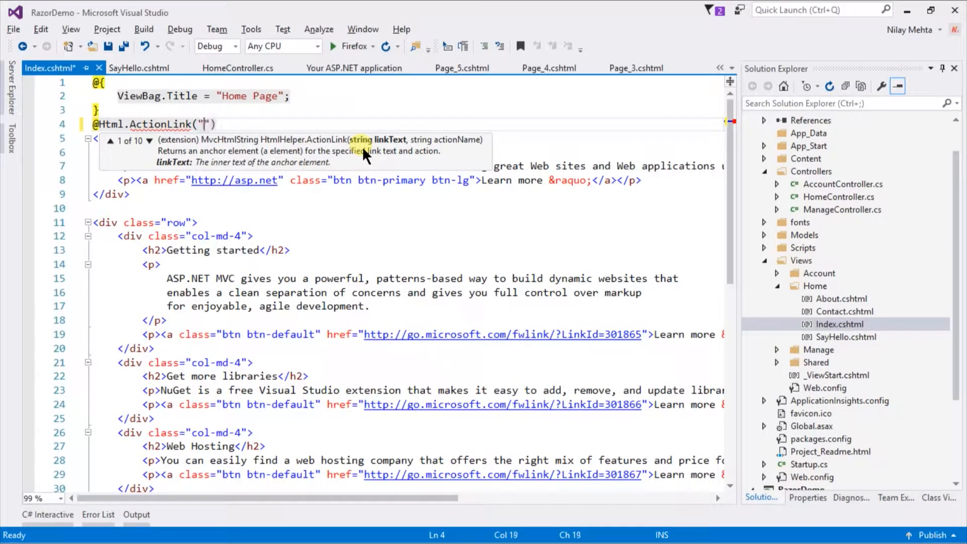
text(Say)
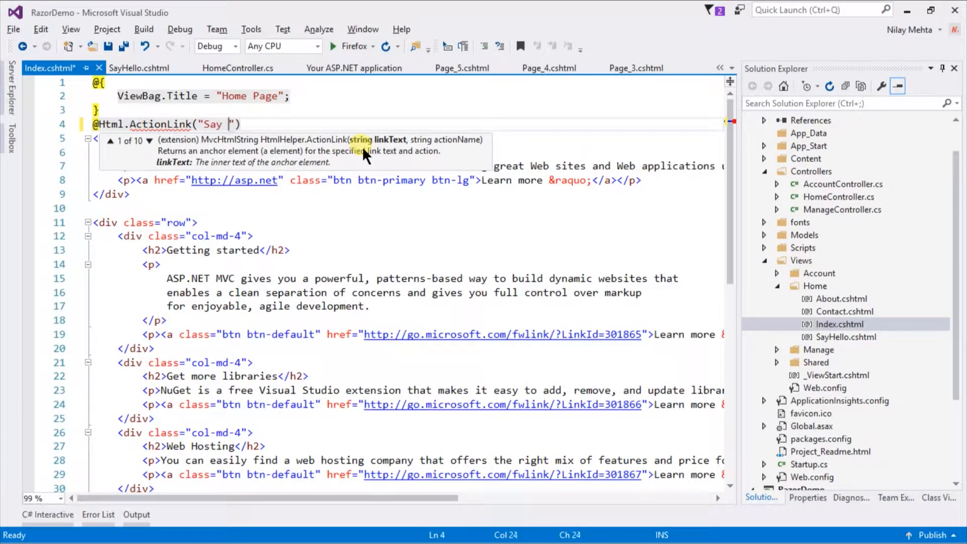
text(Hello Pa)
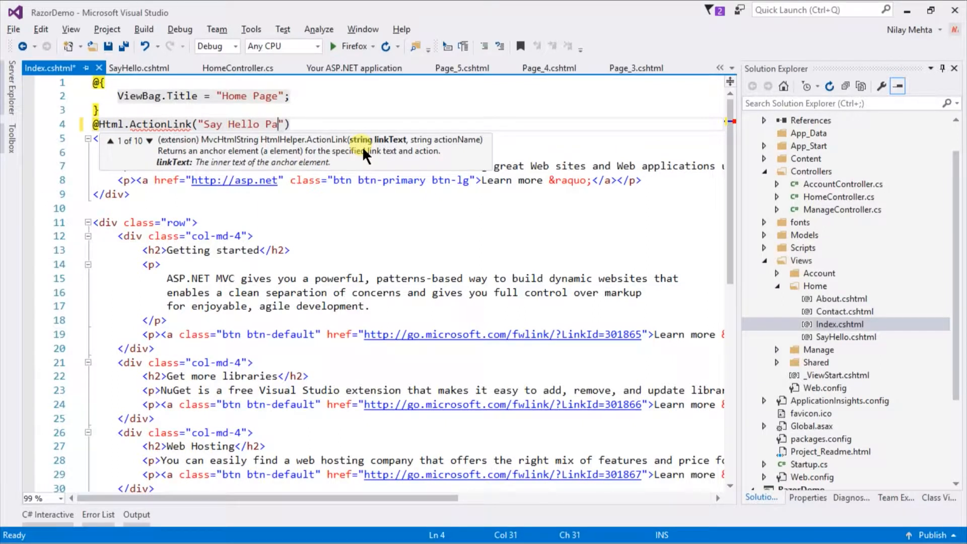
text(ge)
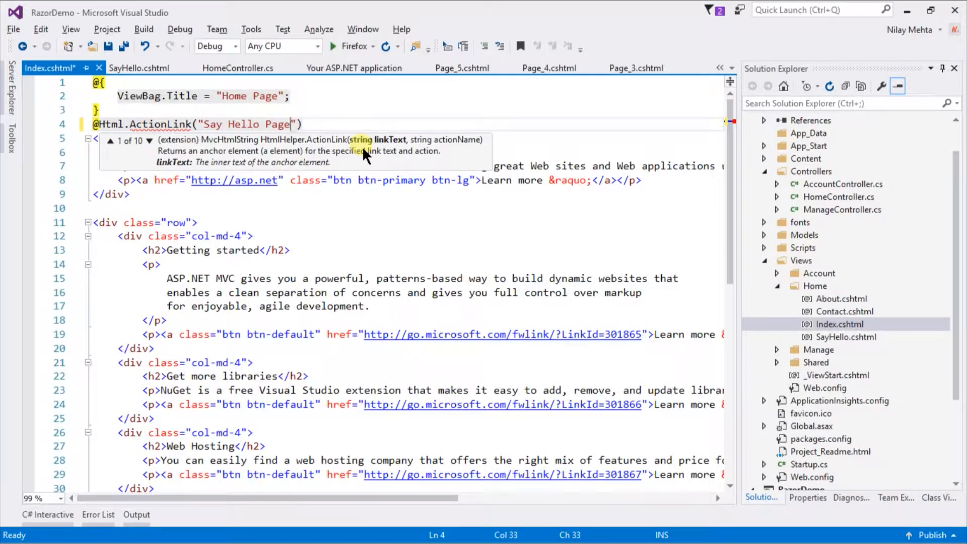
text(",)
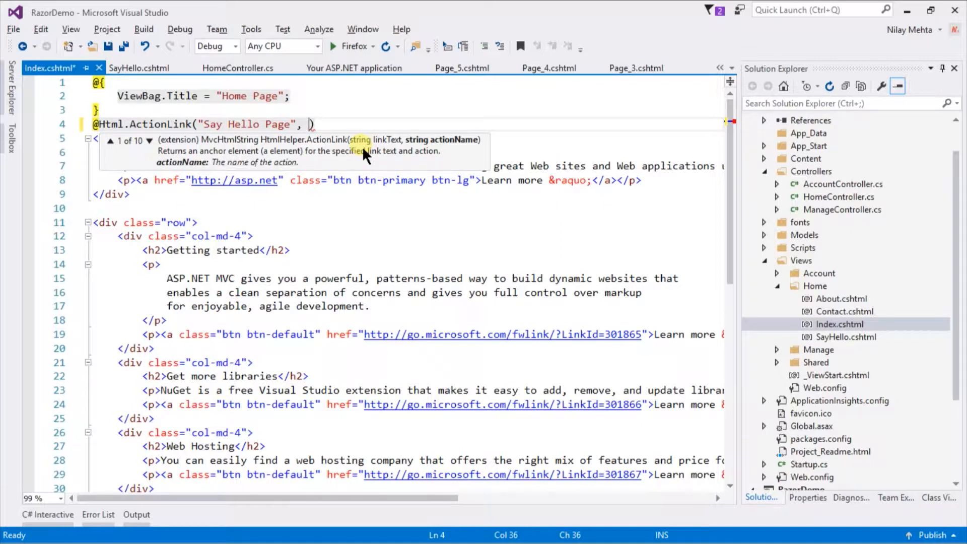
text("SayHel)
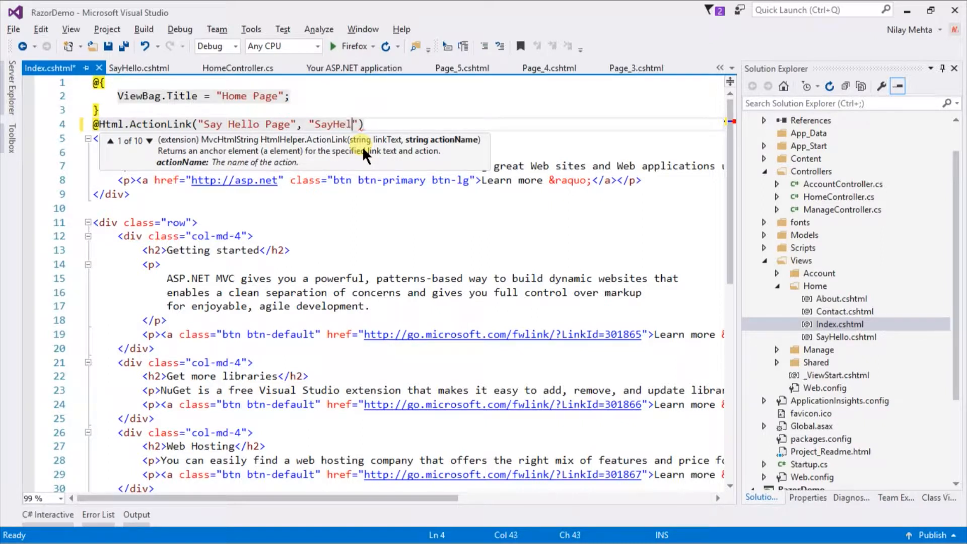
text(lo)
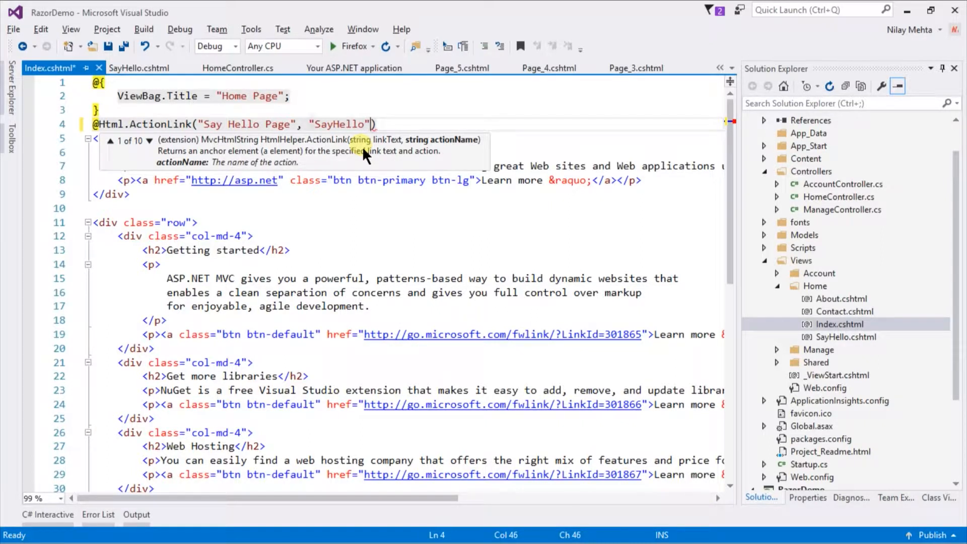
text(;)
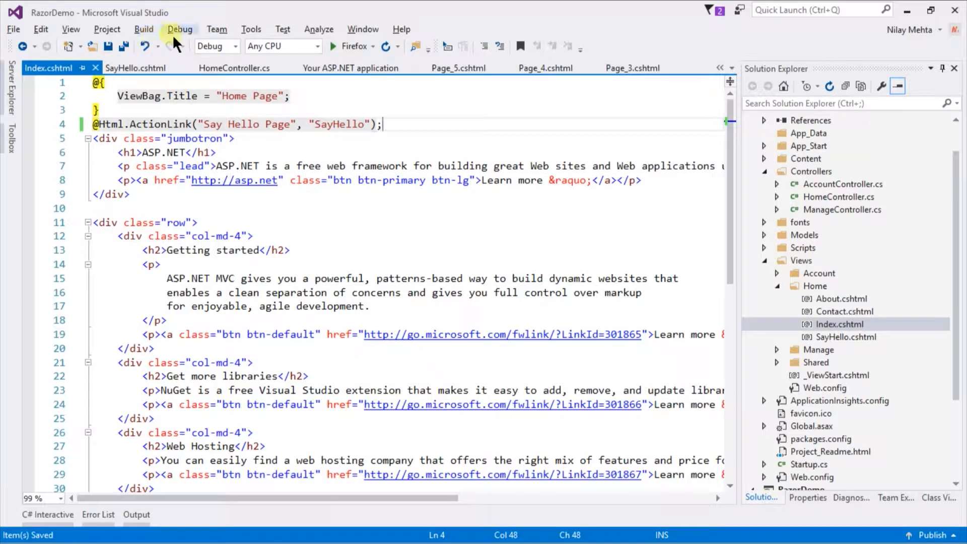
Build the solution and preview the home page in Firefox to see the Say Hello Page link
click(143, 29)
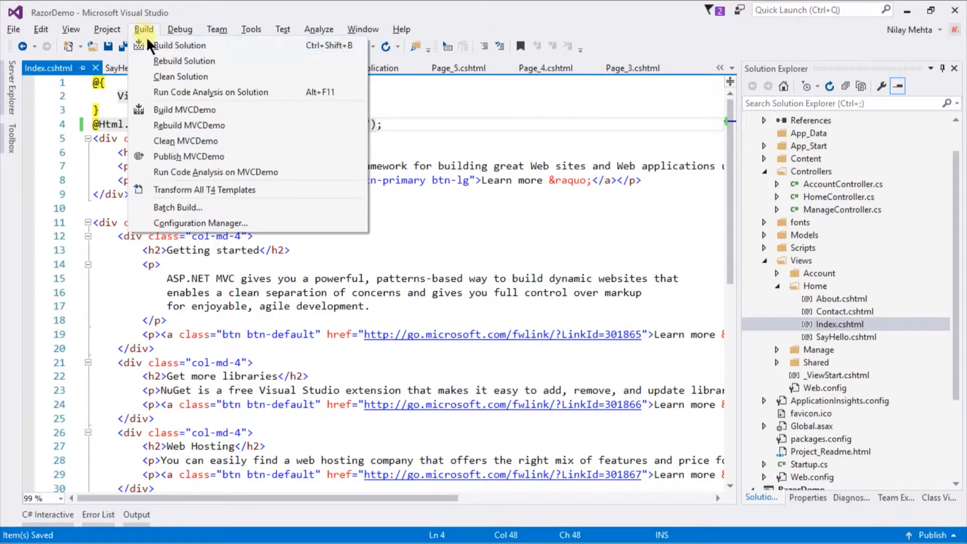
click(180, 46)
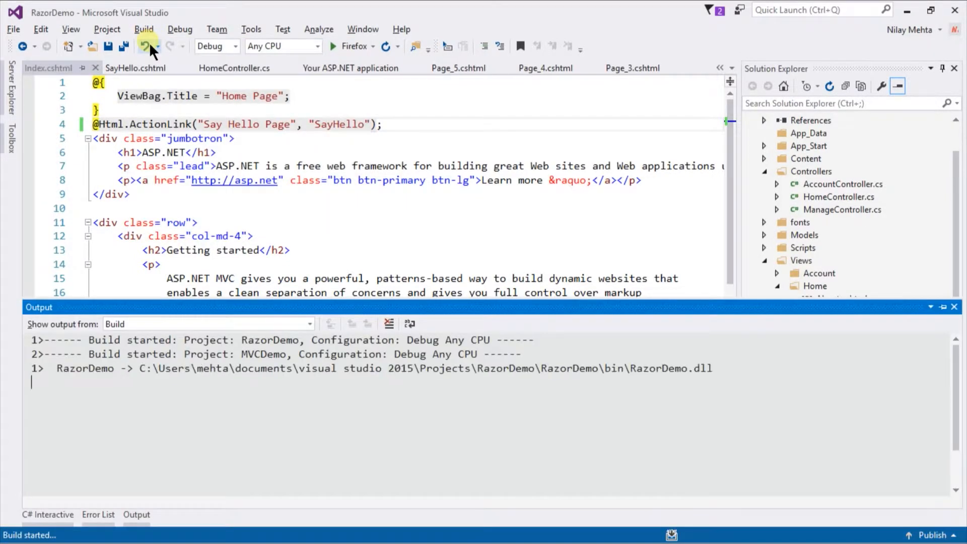
right_click(453, 140)
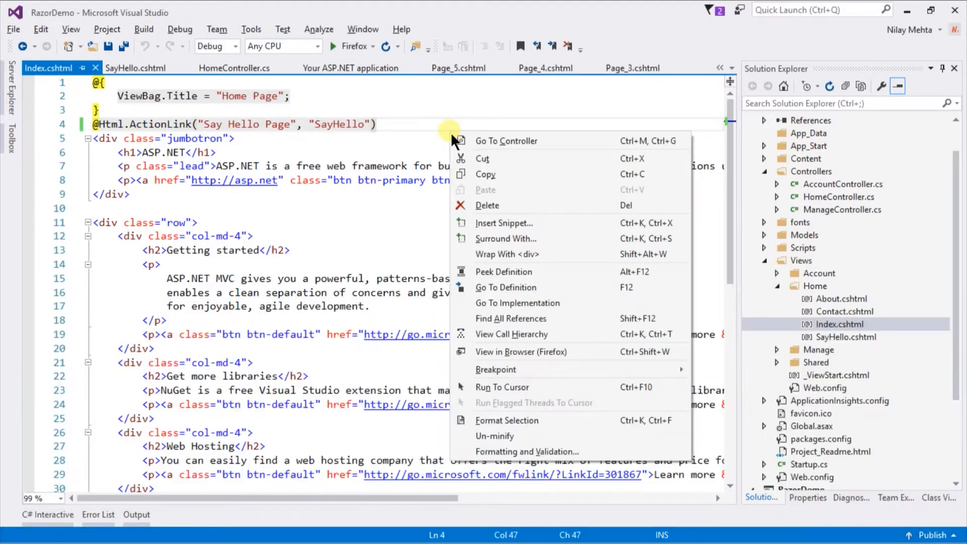
click(514, 361)
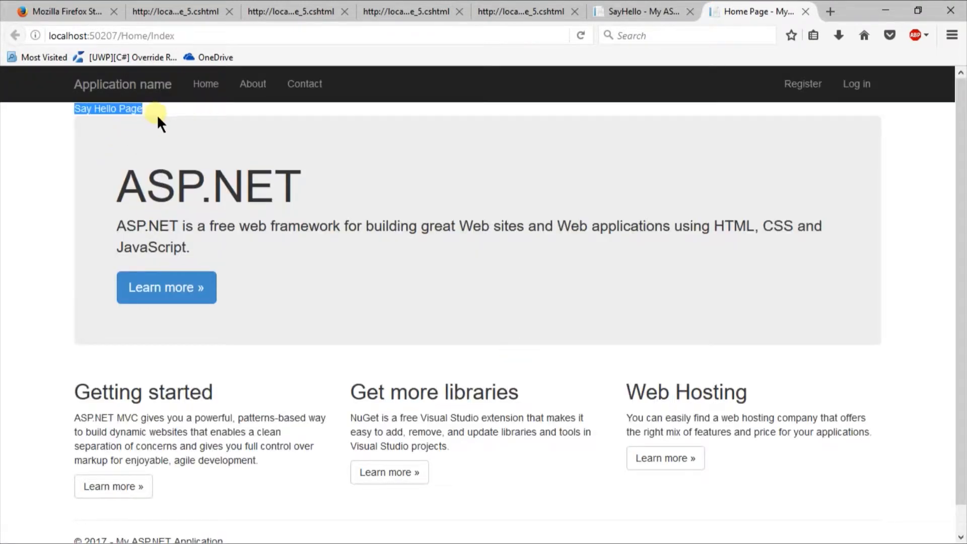
click(108, 109)
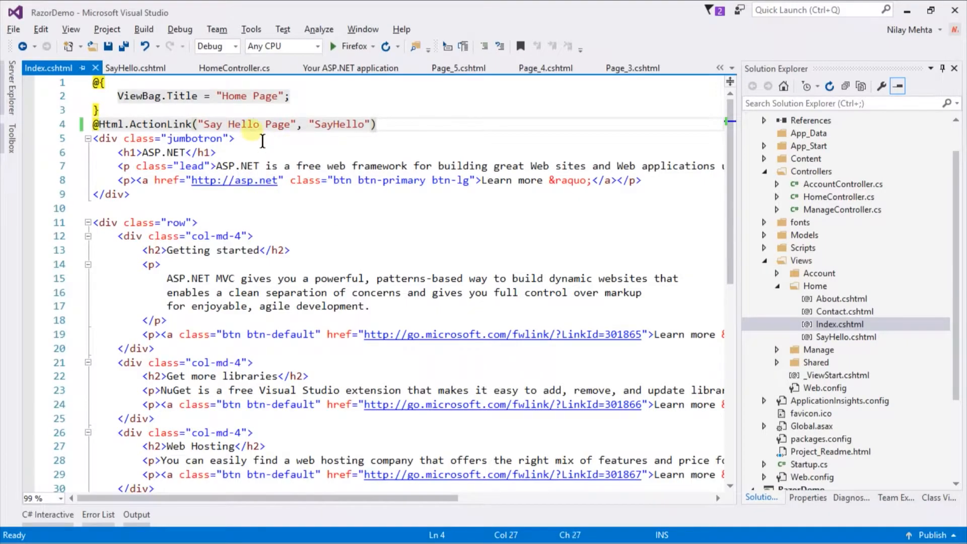
Add a , "Home" controller argument after "SayHello" in the ActionLink, then bring up HomeController.cs
click(380, 125)
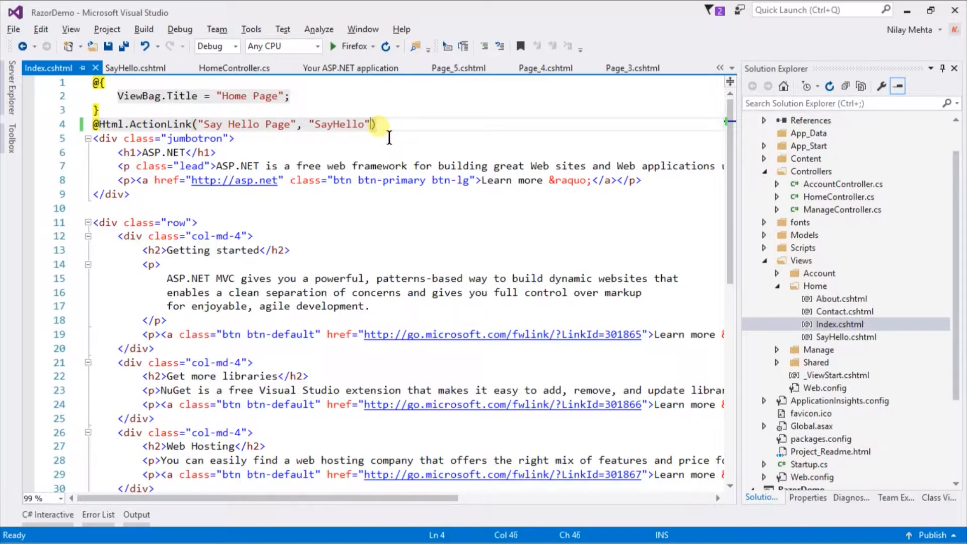
text(, "")
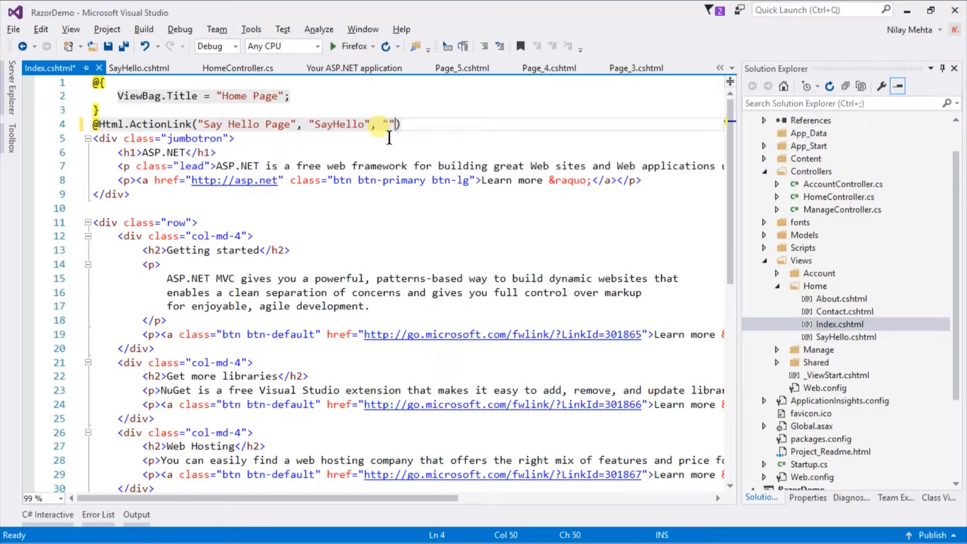
text(Home)
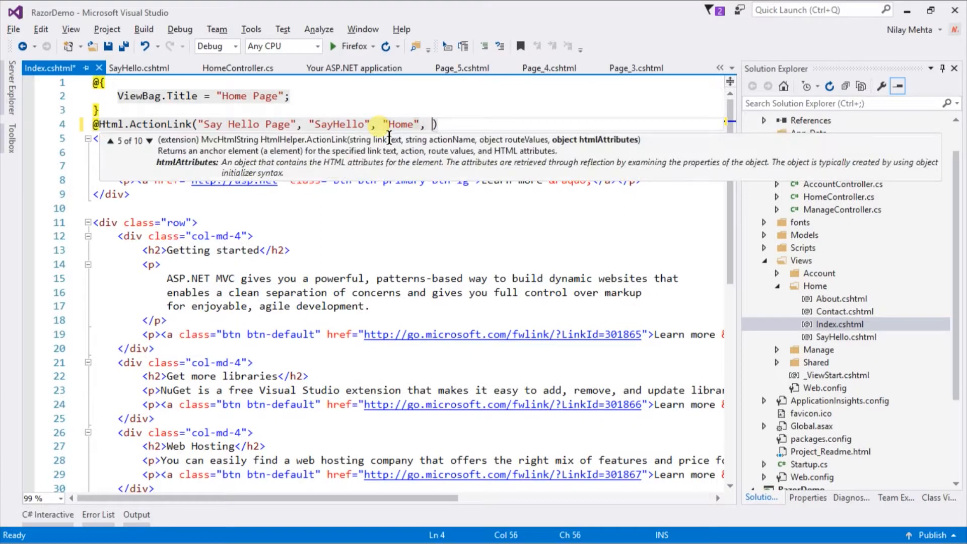
click(235, 69)
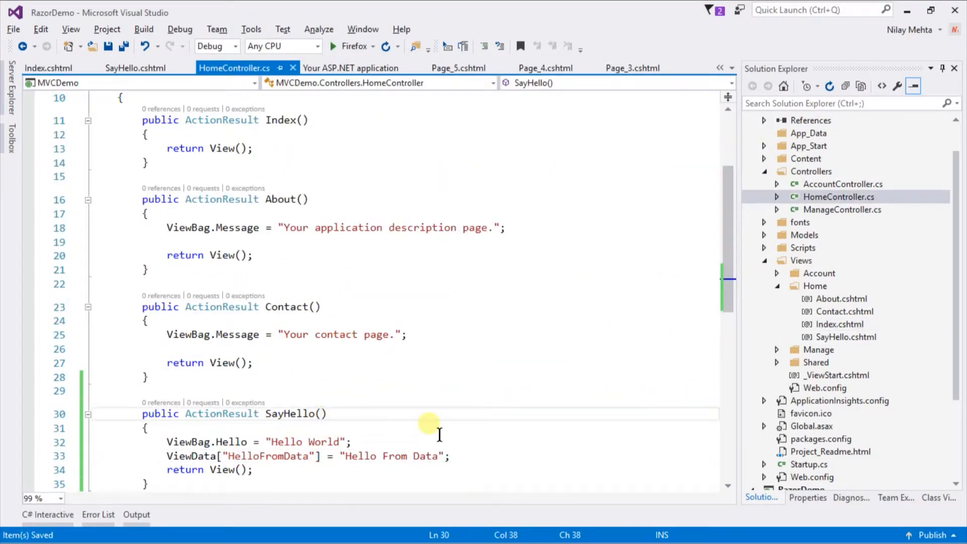
Give SayHello a string msg parameter and assign ViewBag.Hello = msg
text(string)
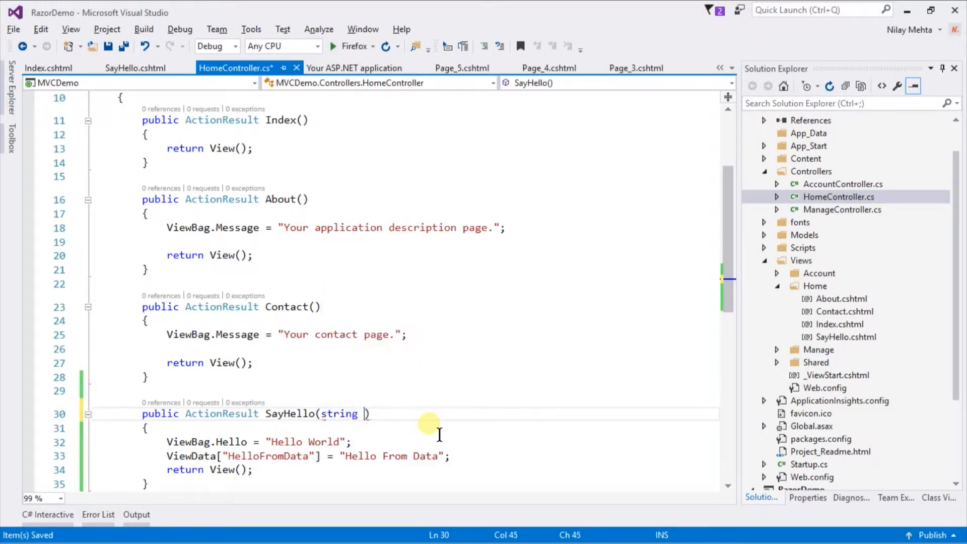
text(msg)
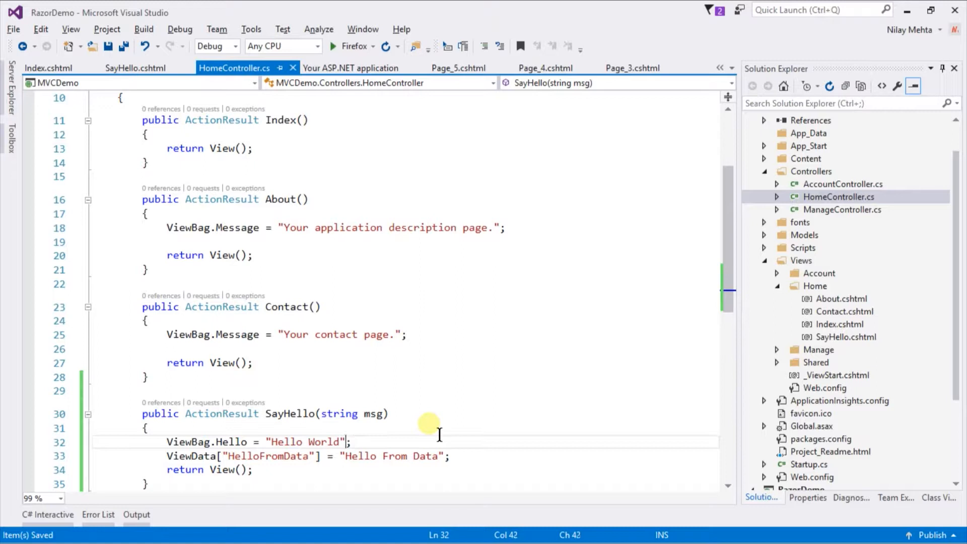
text(msg)
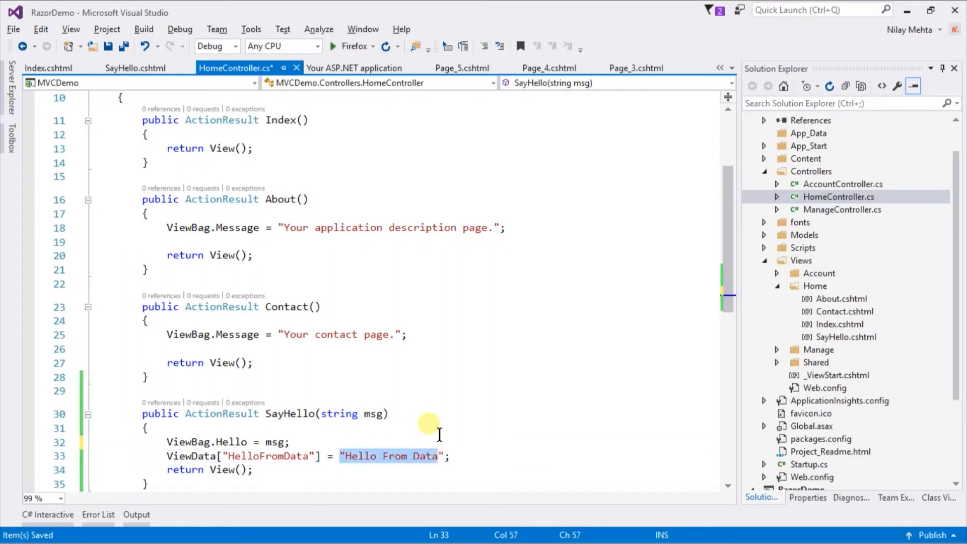
text(msg)
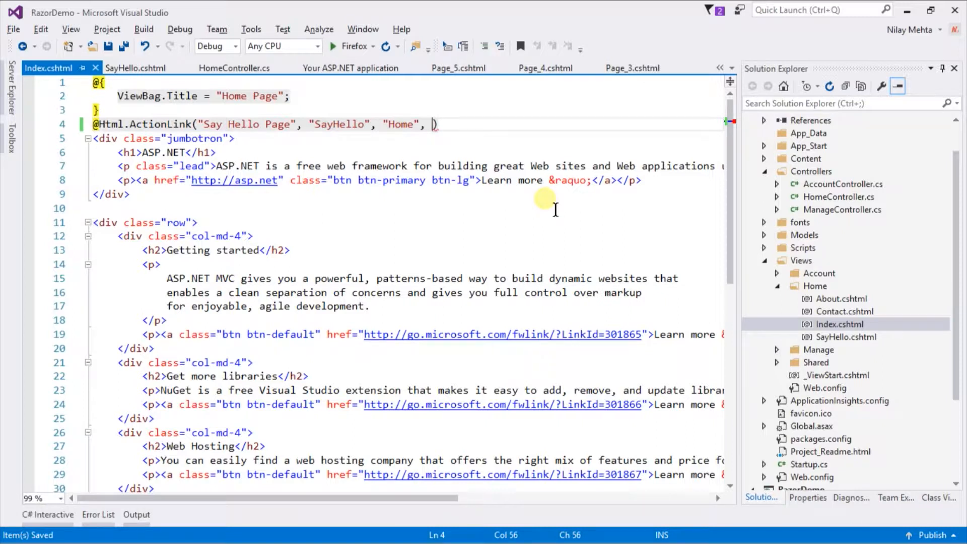
Extend the ActionLink with new { msg = "Hello!" } route values and null html attributes
text(new)
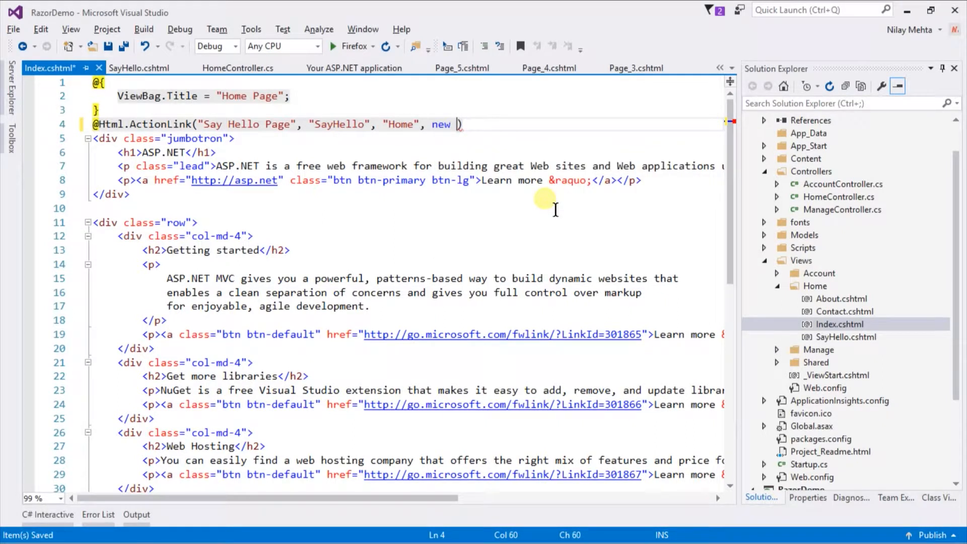
text({ msg)
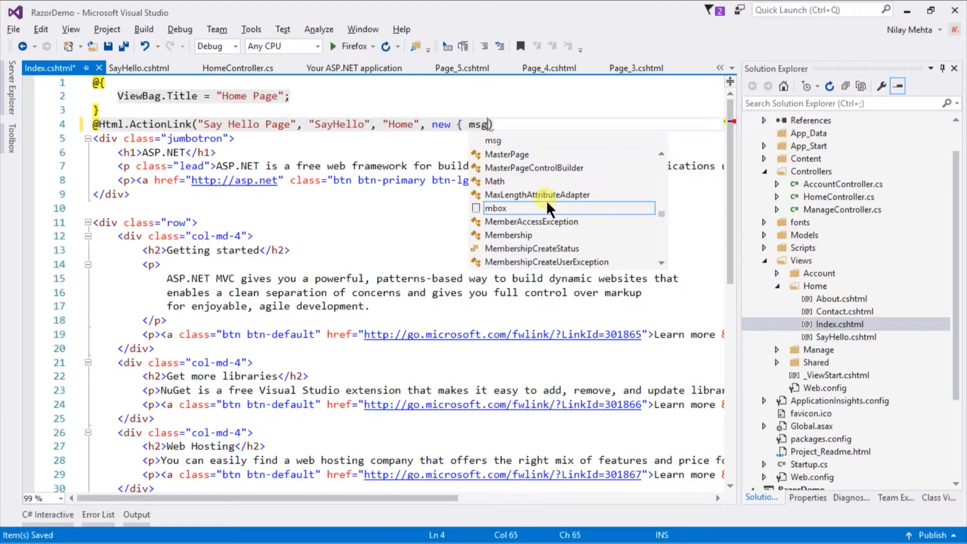
text(= "")
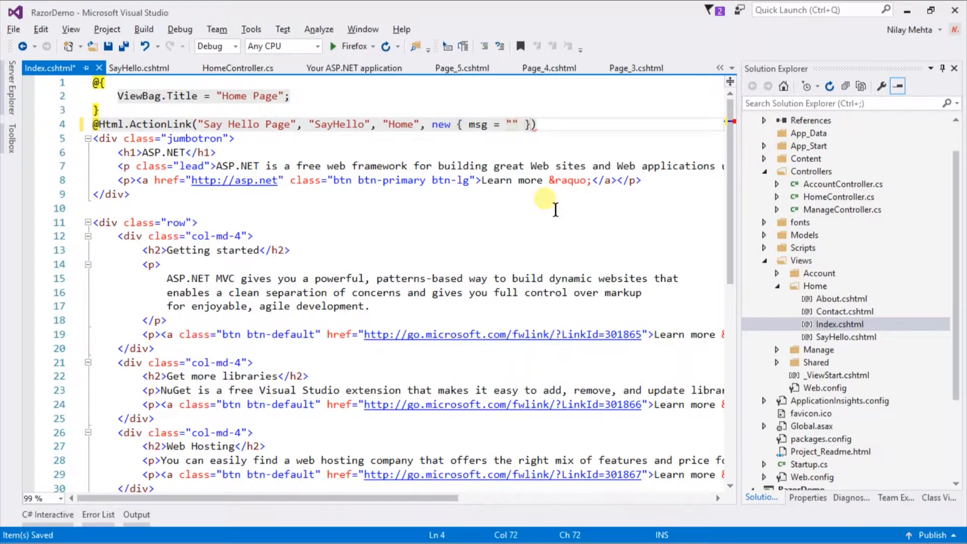
text(He)
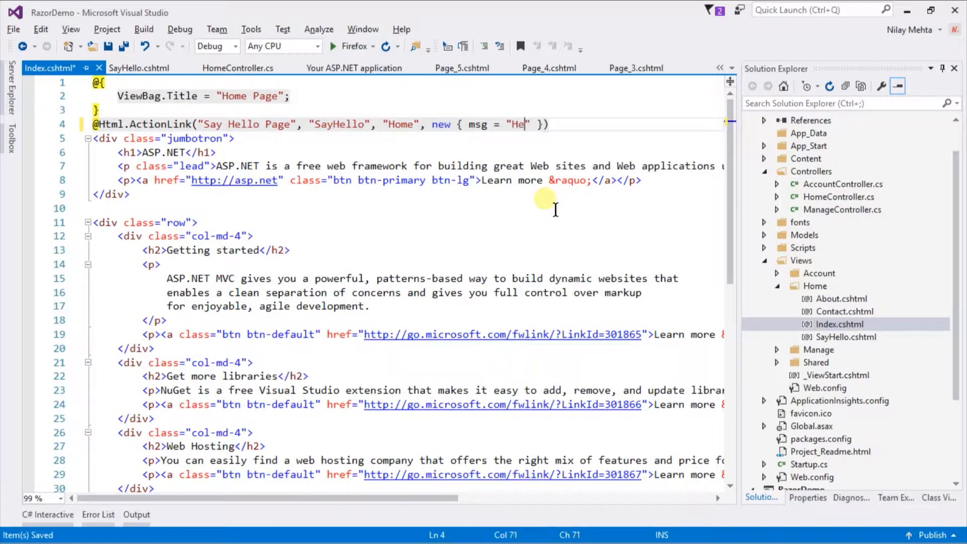
text(llo!)
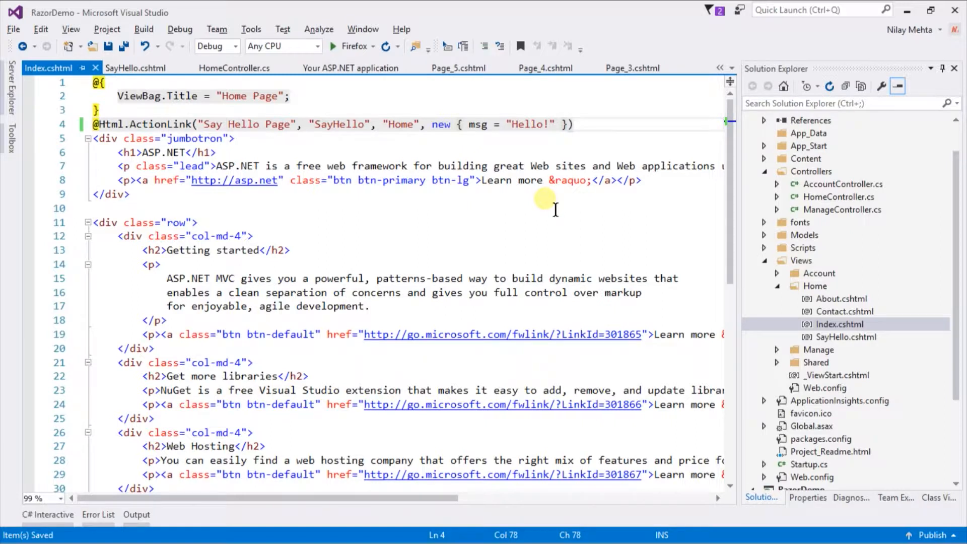
text(, null)
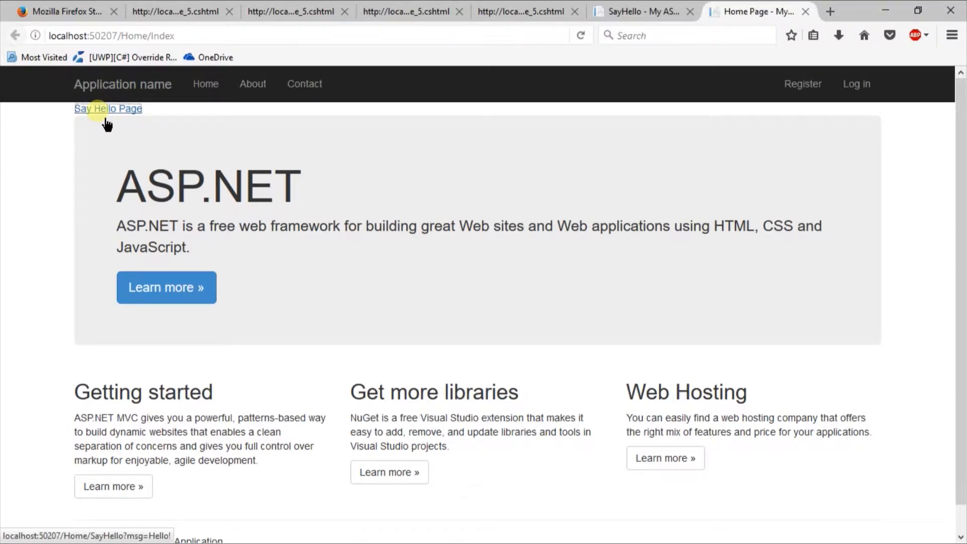
Follow the Say Hello Page link in Firefox to reach SayHello?msg=Hello!
click(108, 109)
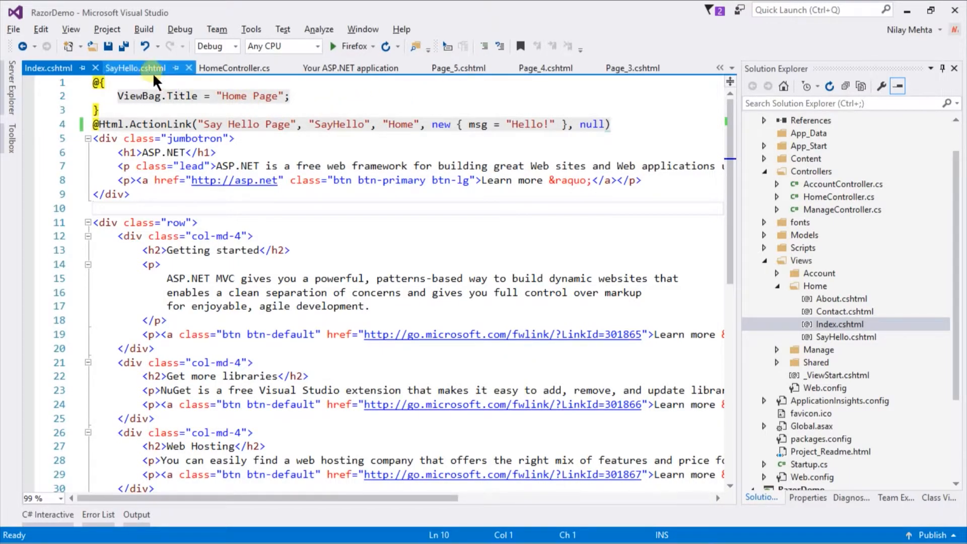
Switch to the SayHello.cshtml document tab in Visual Studio
click(135, 68)
text(@)
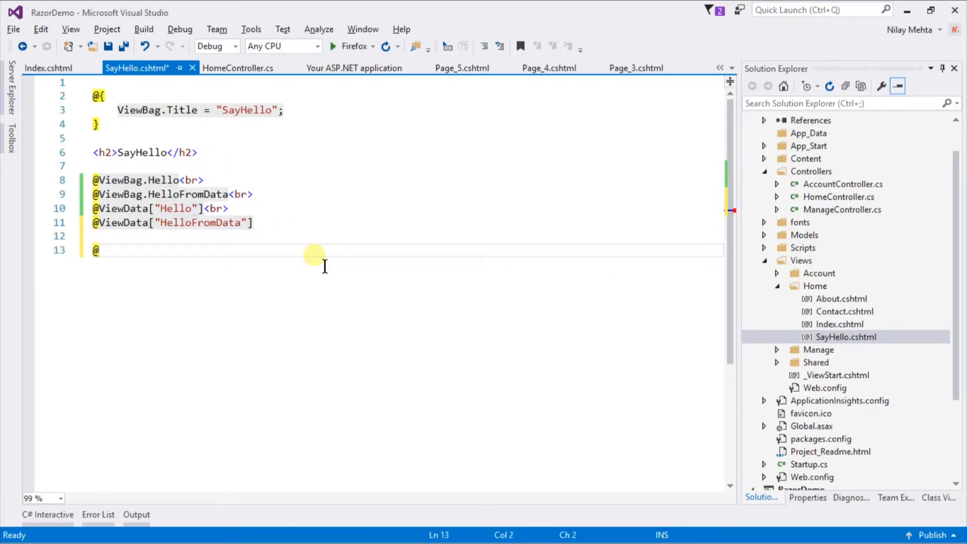
text(Html)
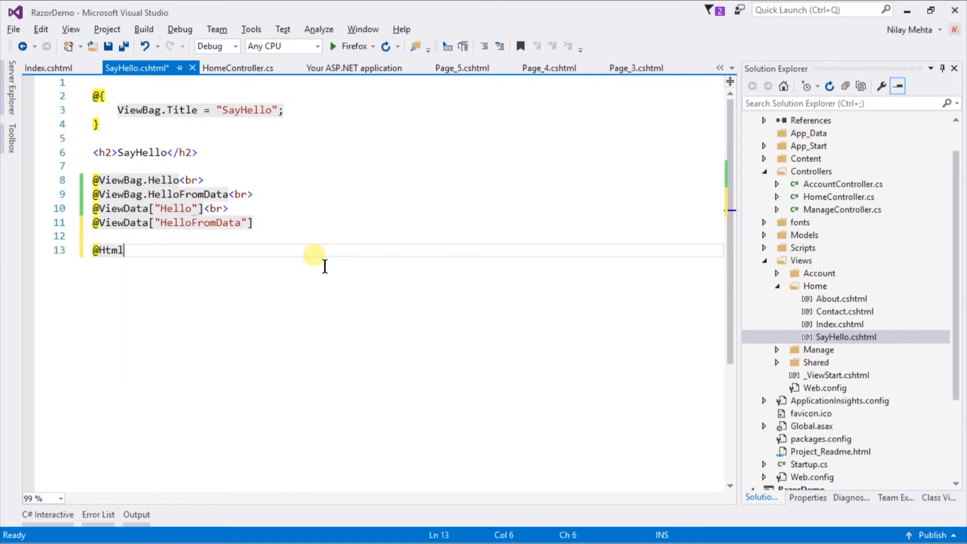
text(.r)
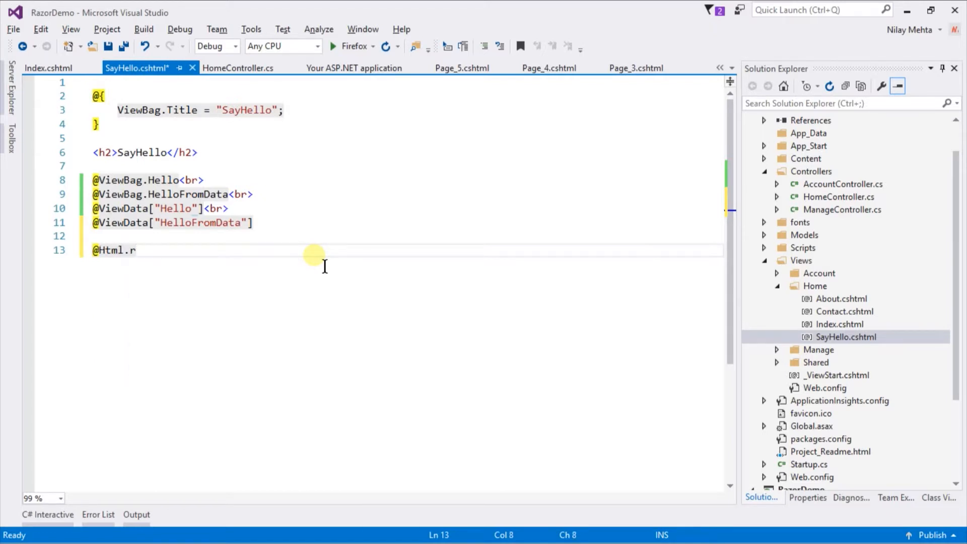
text(outeLink()
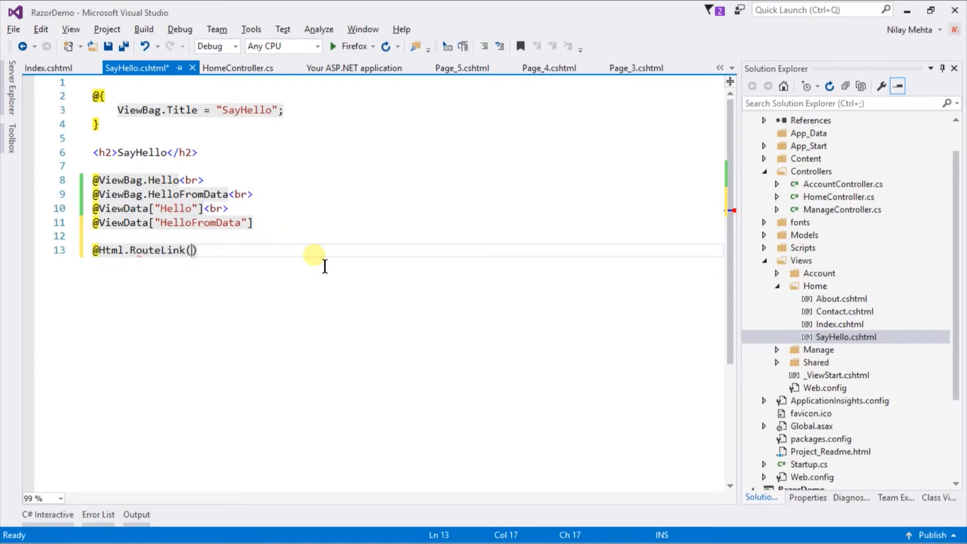
text(()
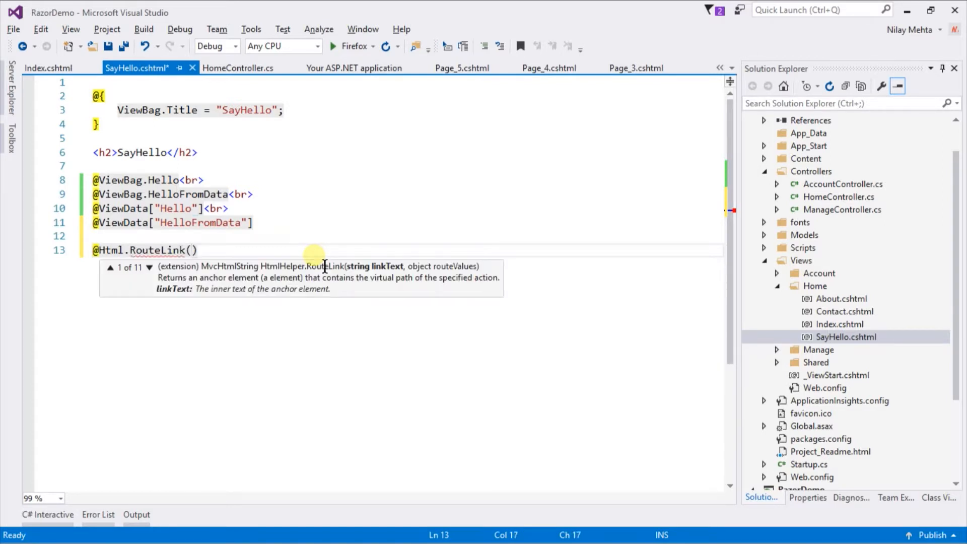
text(")
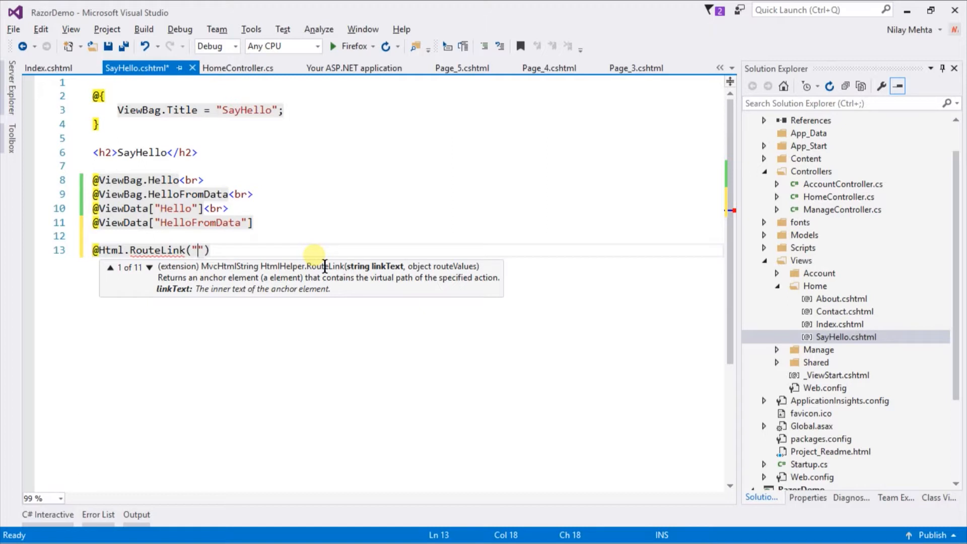
text(Back)
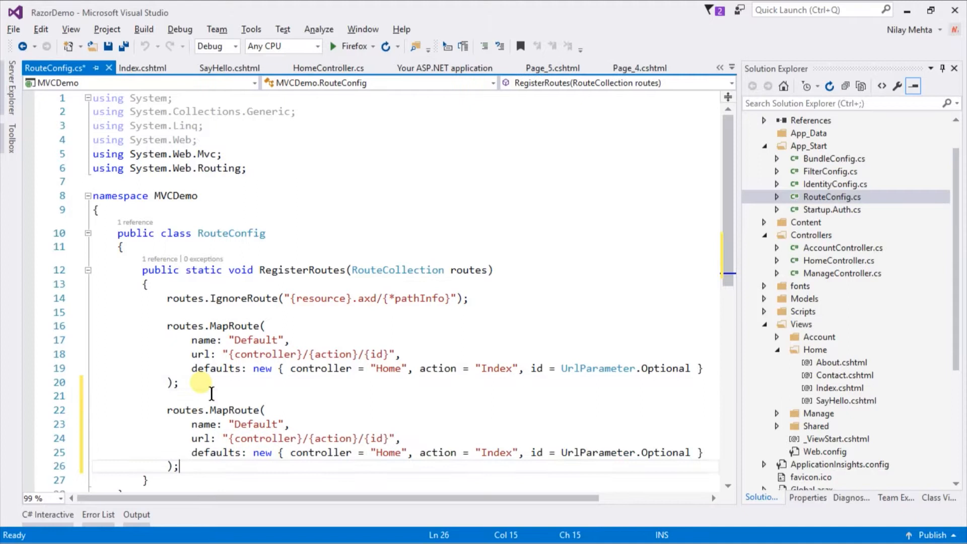
Name the second MapRoute "Home" with url "Home/Index/{id}" and save RouteConfig.cs
double_click(256, 424)
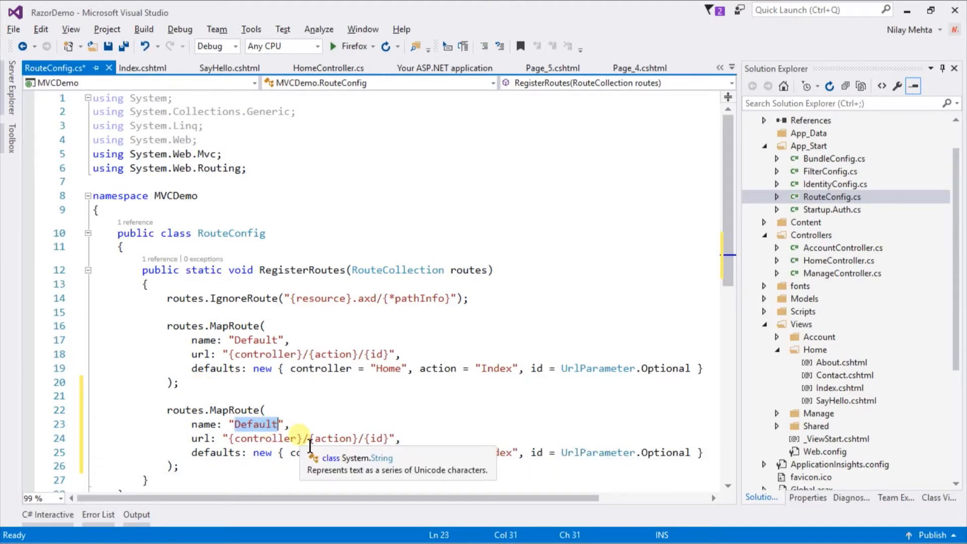
text(Home)
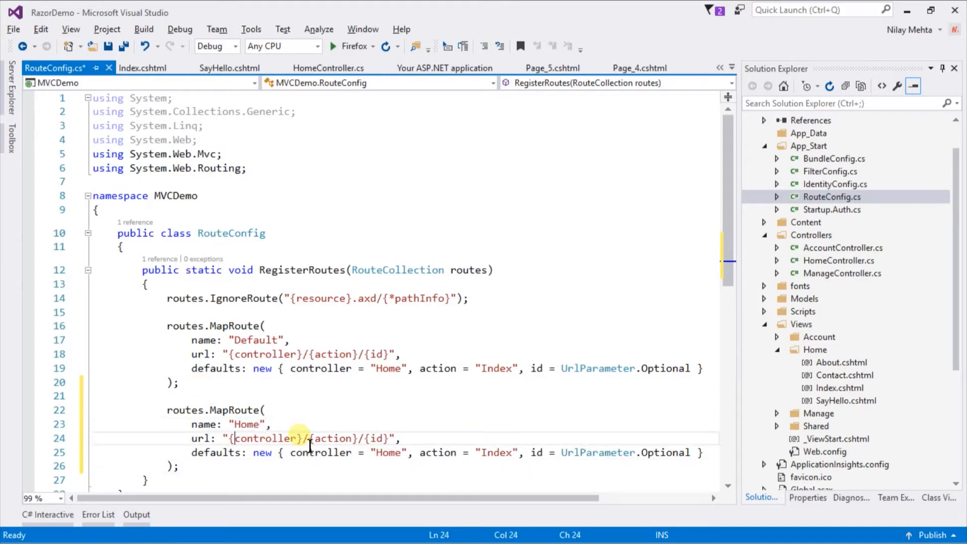
double_click(265, 438)
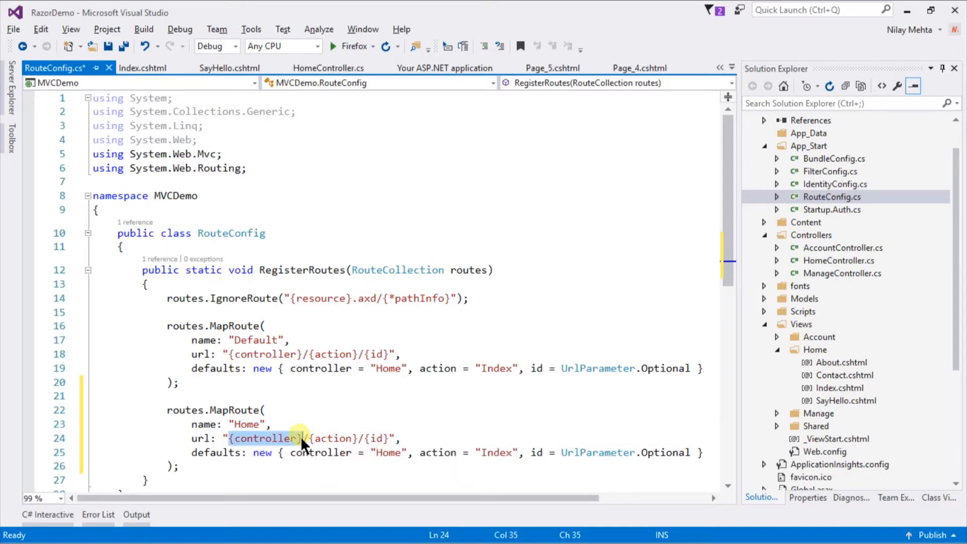
text(Home)
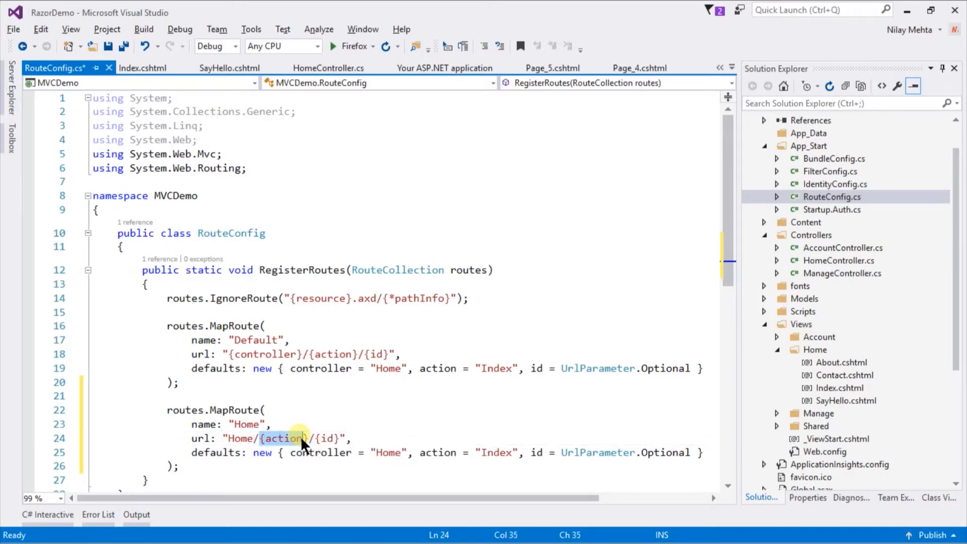
text(Index)
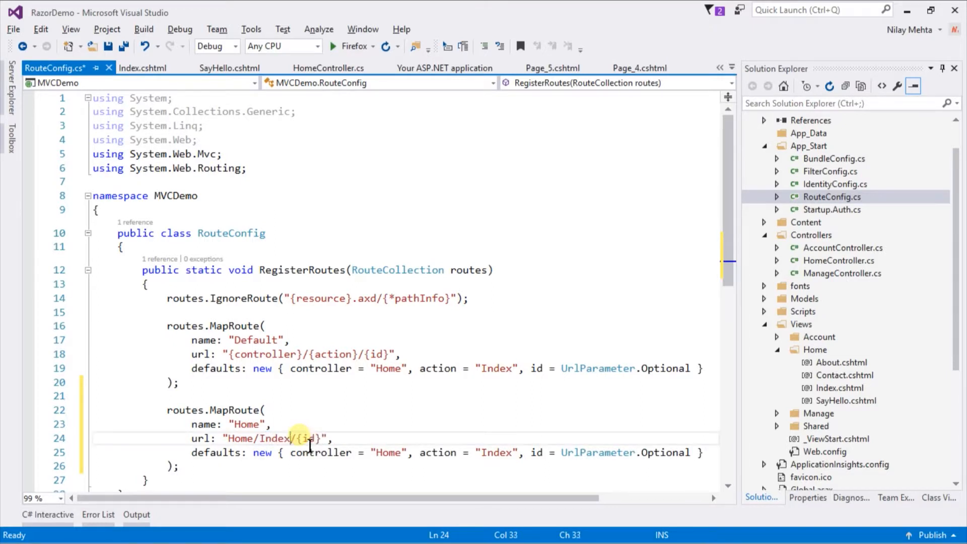
key(Ctrl+S)
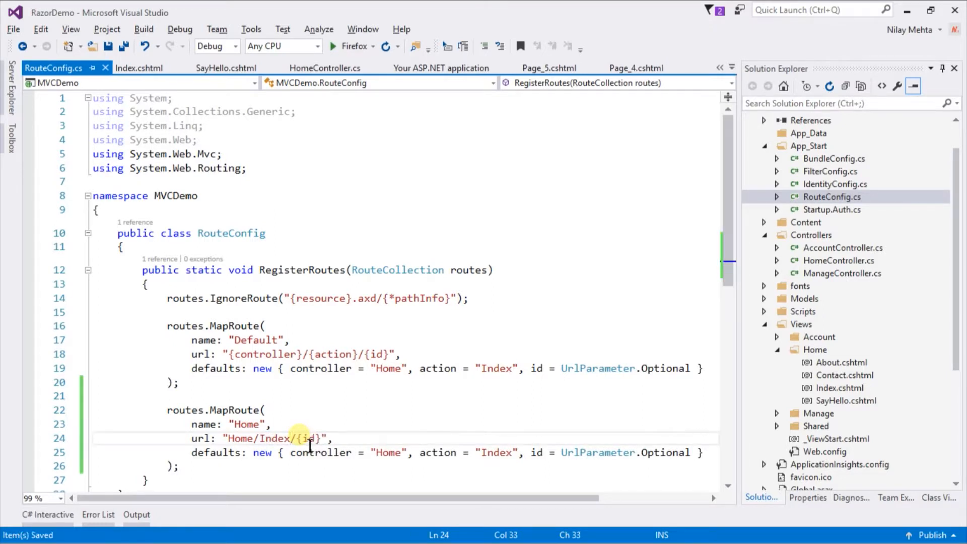
click(226, 69)
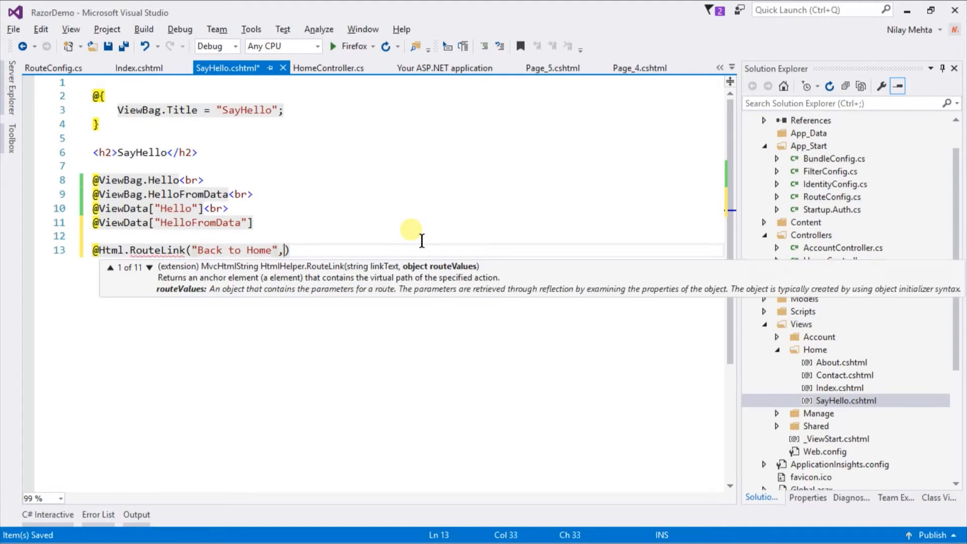
text("H")
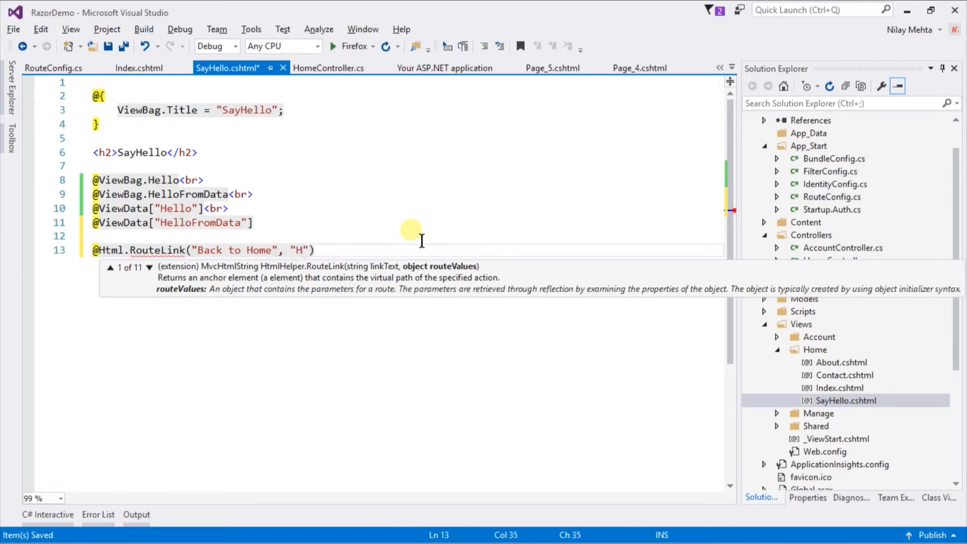
text(ome)
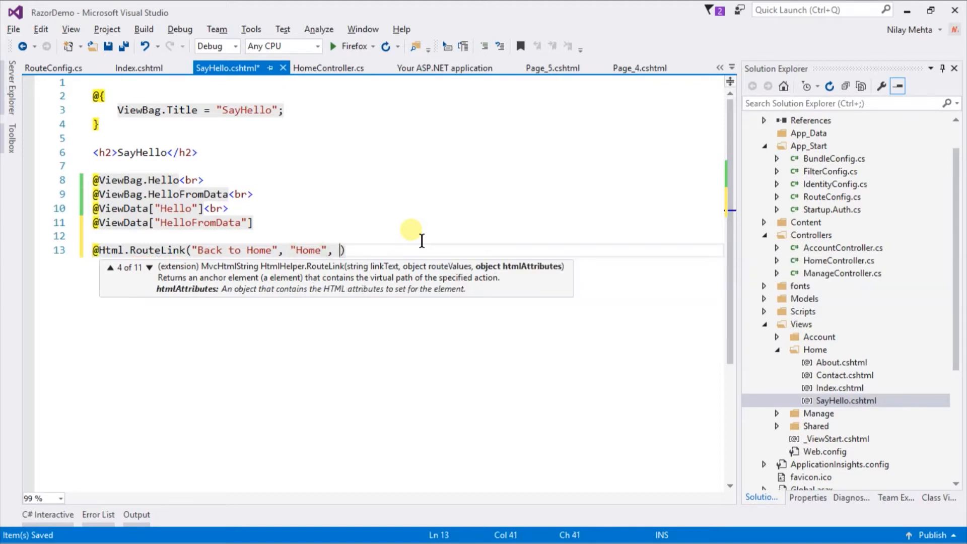
text(new { )
key(Enter)
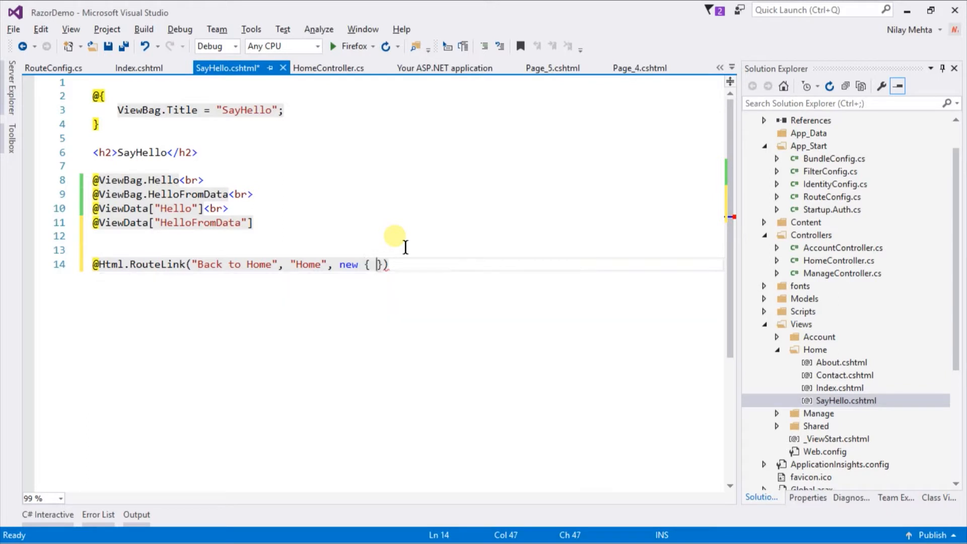
text(id=)
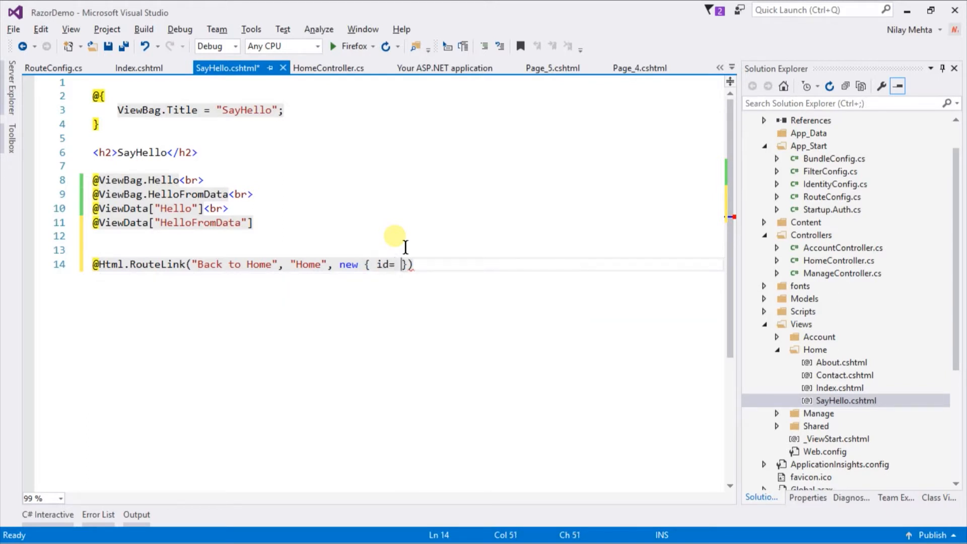
text(10})
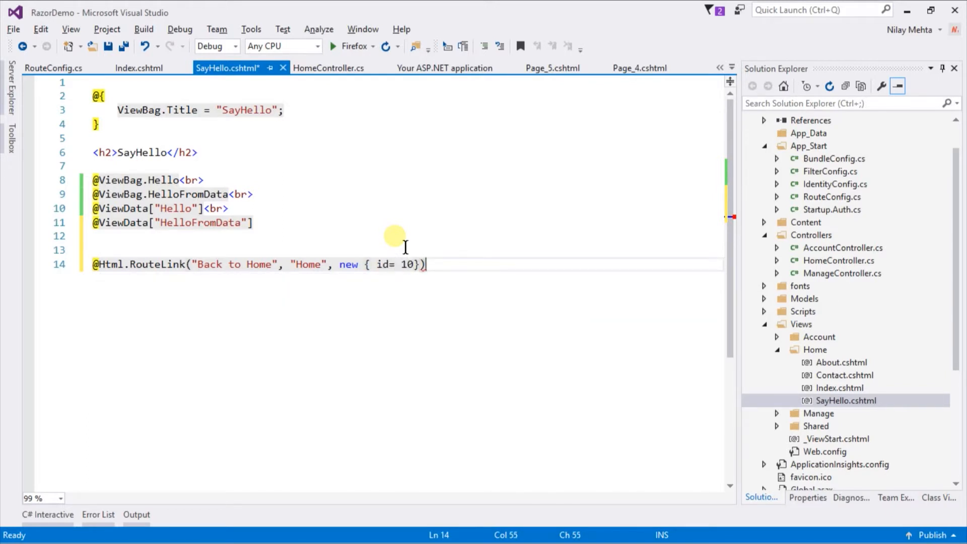
key(Ctrl+S)
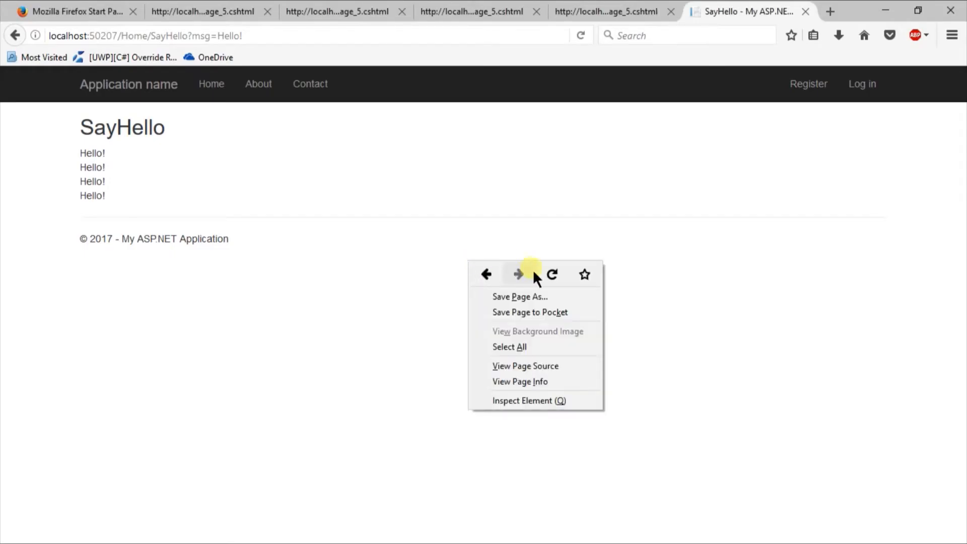
Reload SayHello and follow Back to Home twice, confirming it reaches /Home/Index/10
click(553, 274)
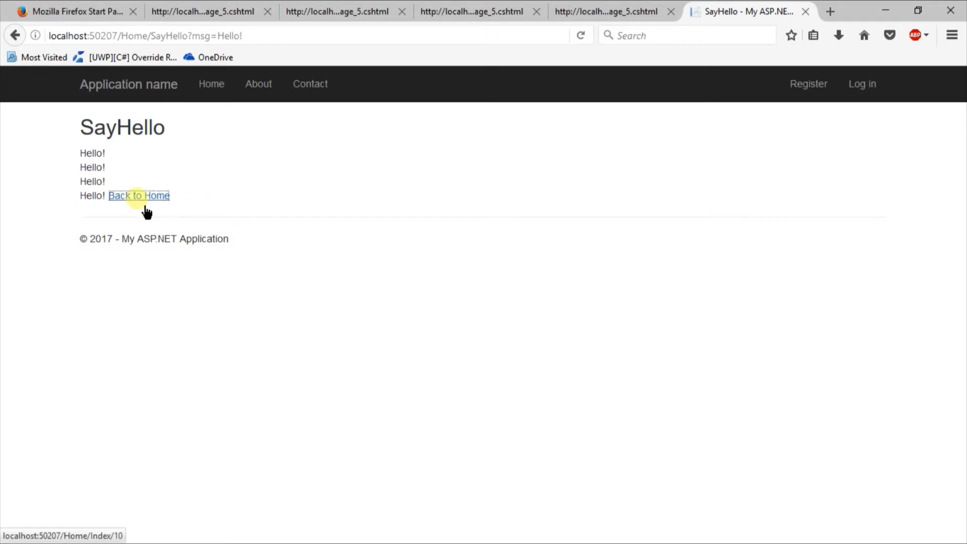
click(139, 195)
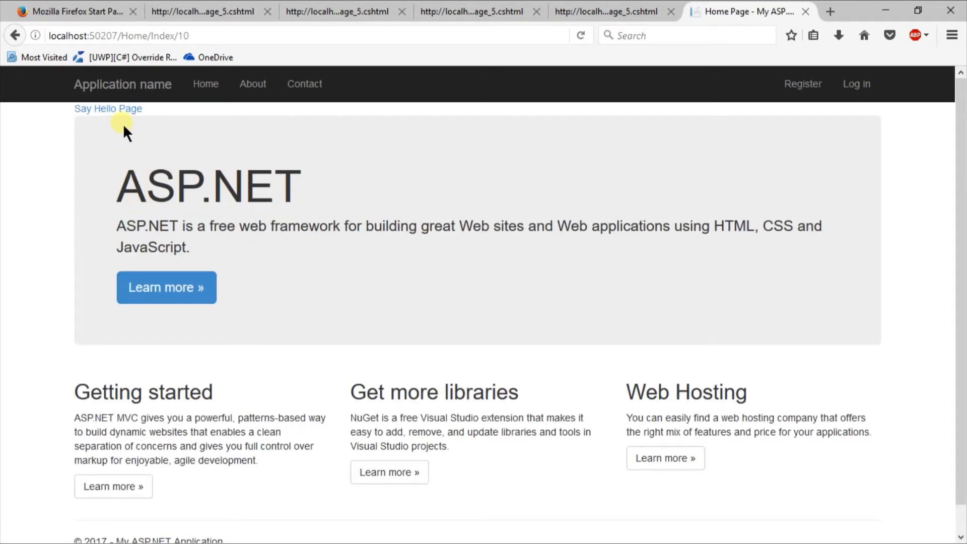
click(108, 109)
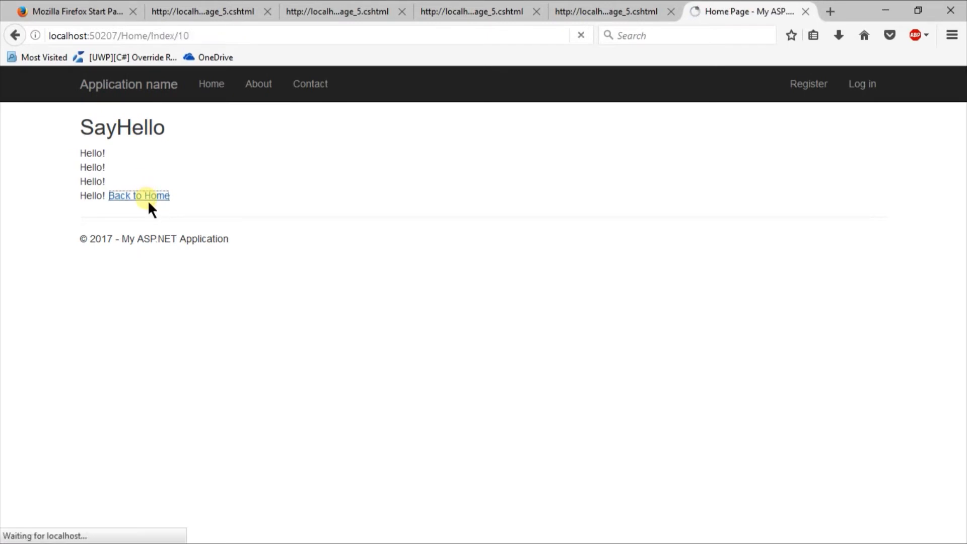
click(139, 196)
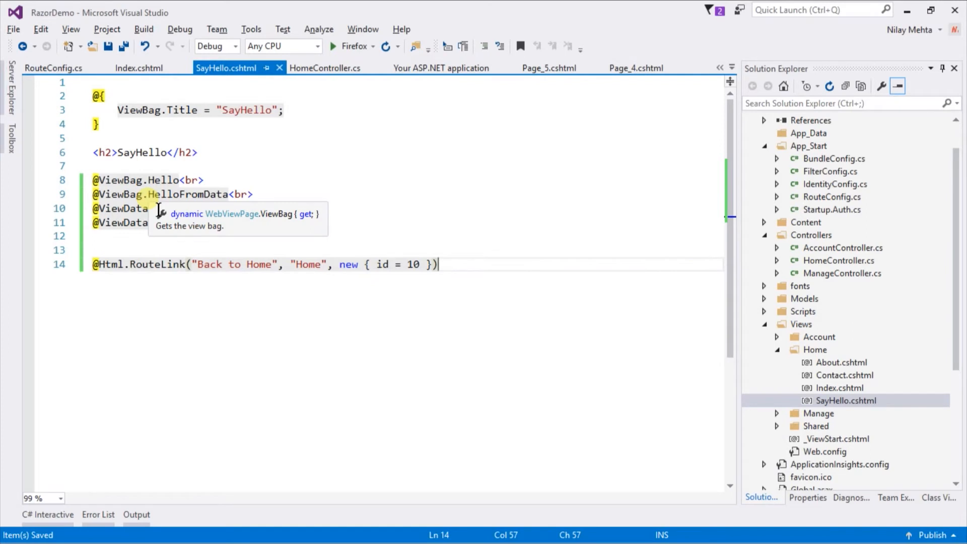
text(@)
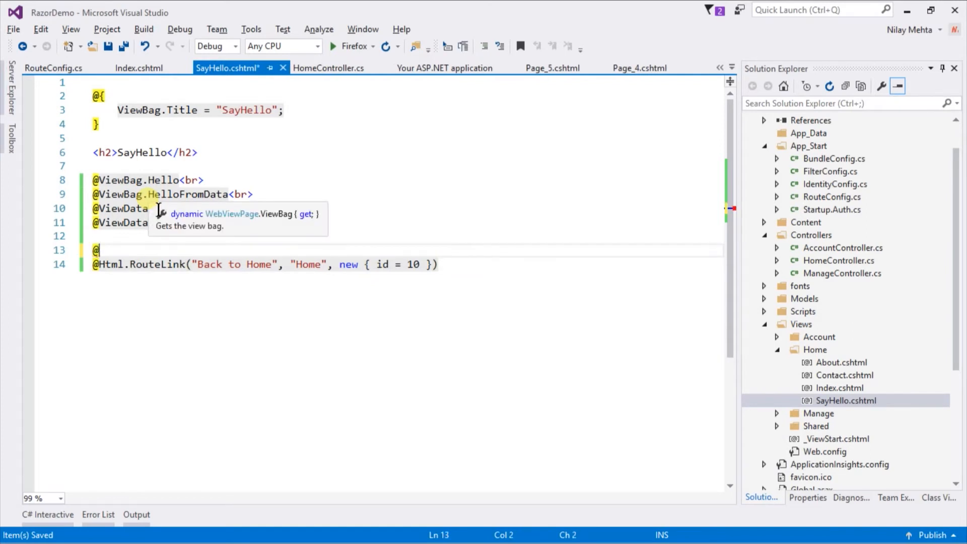
text(Url.)
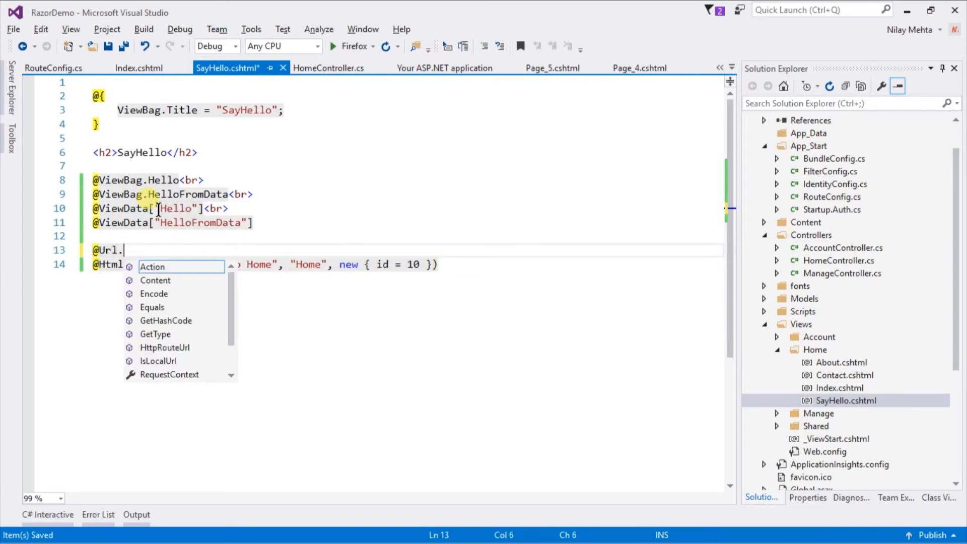
text(RouteUrl)
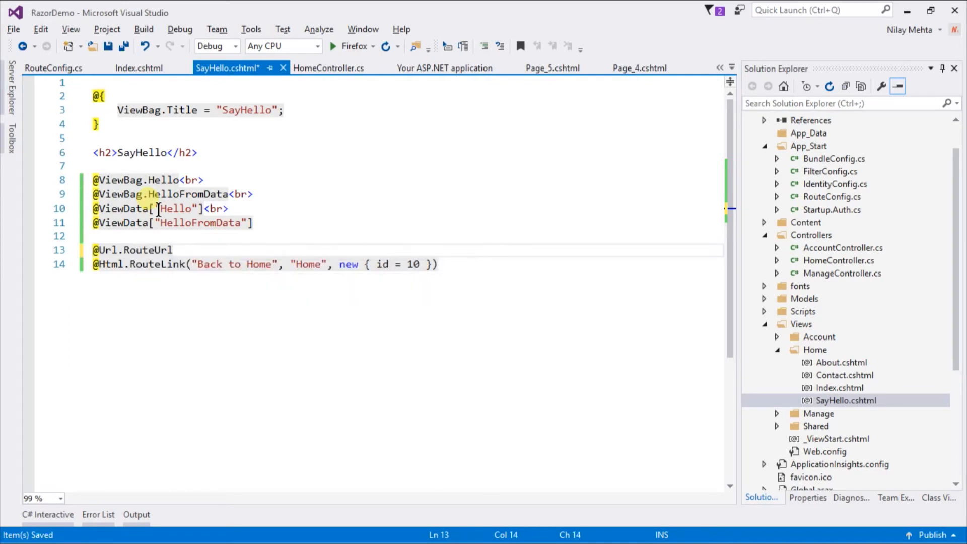
text(()
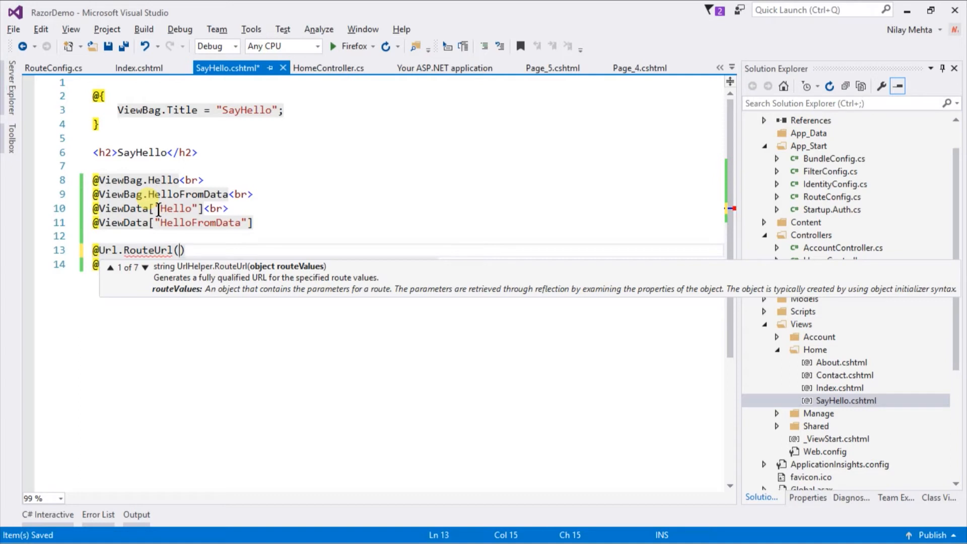
text("")
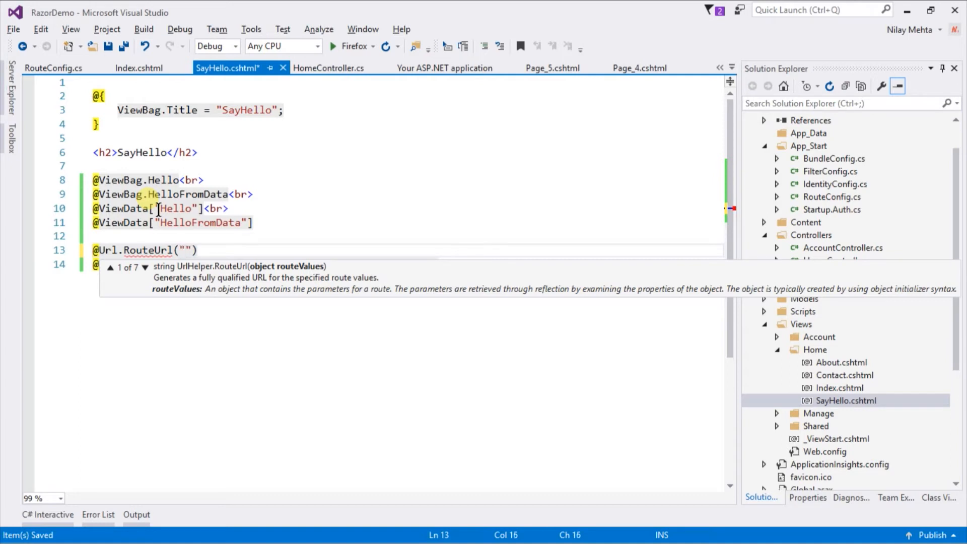
text(Home)
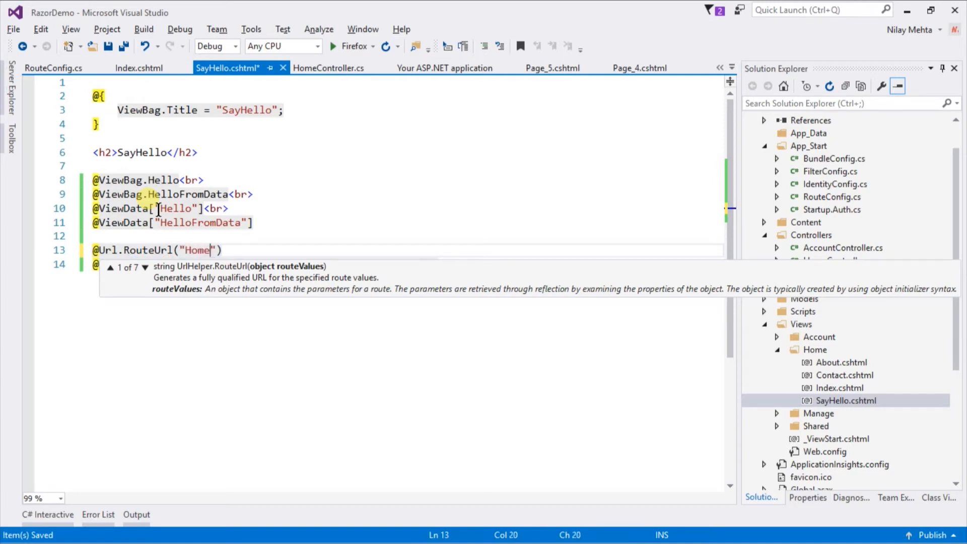
text(", ")
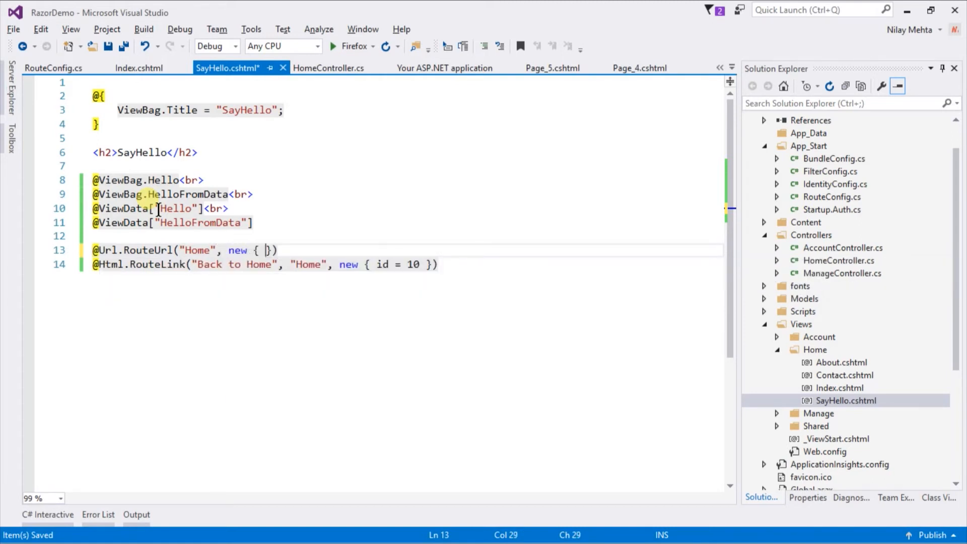
text(id=1)
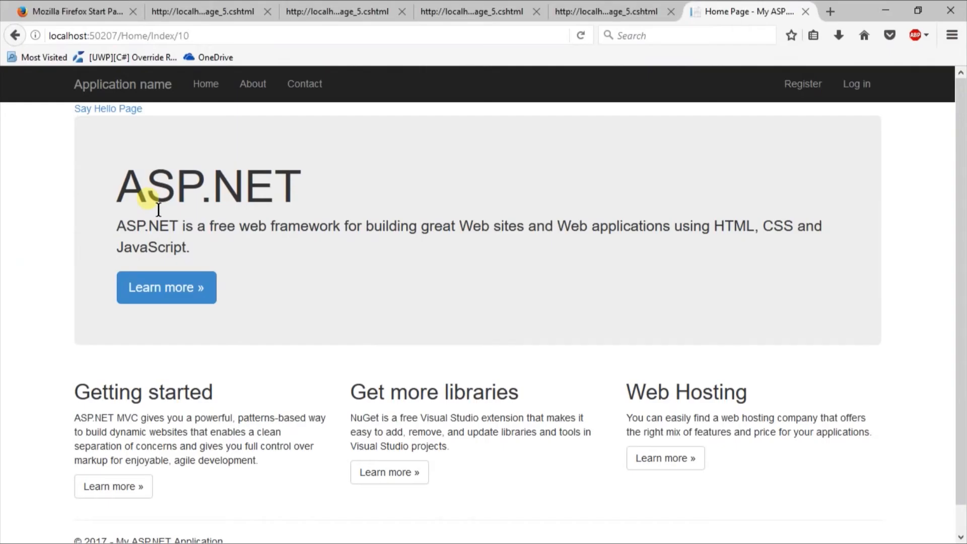
Navigate to the Say Hello page showing "/Home/Index/10;" before the Back to Home link
click(108, 109)
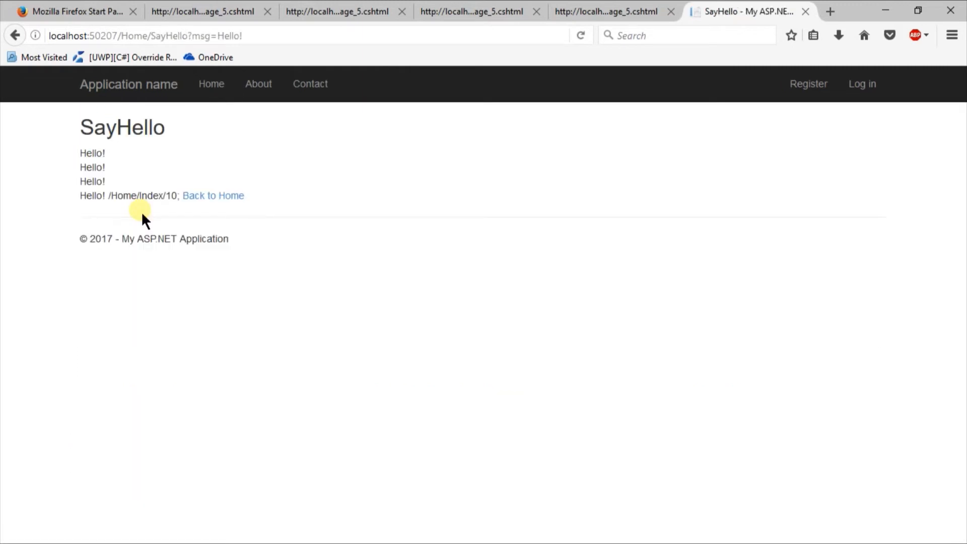